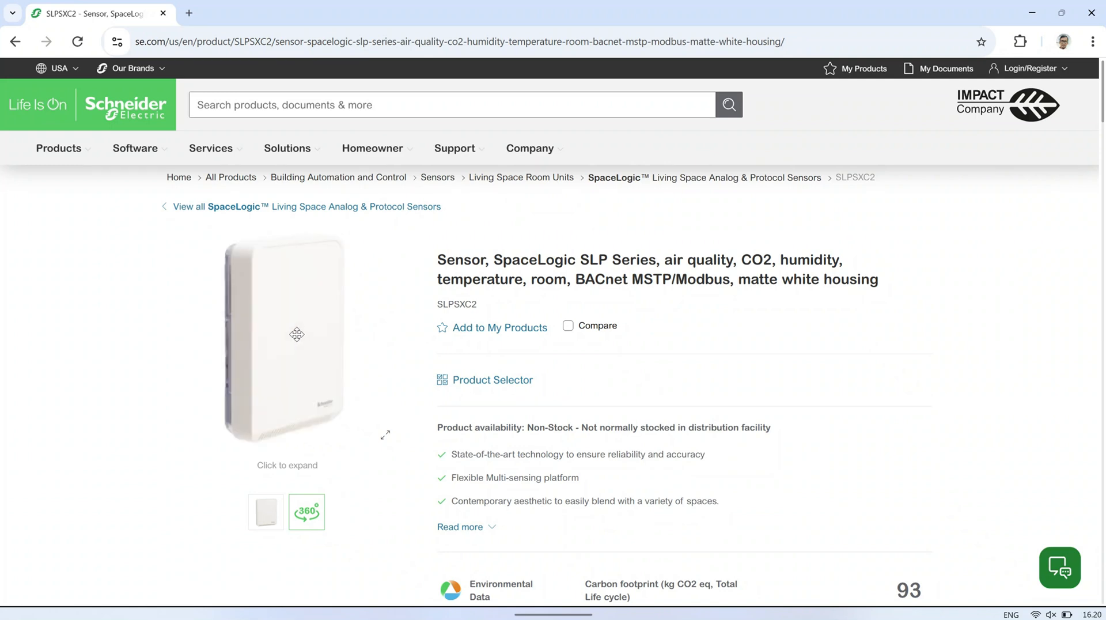
Review the product page, highlighting the device applications and BACnet/Modbus protocol entries.
scroll(down, 3)
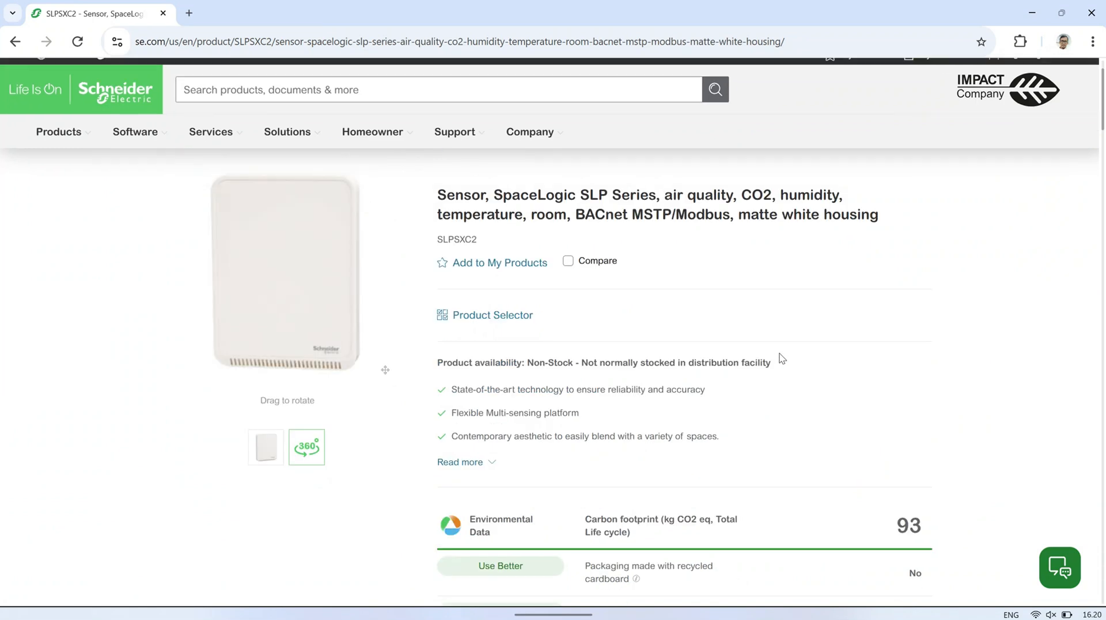
scroll(down, 3)
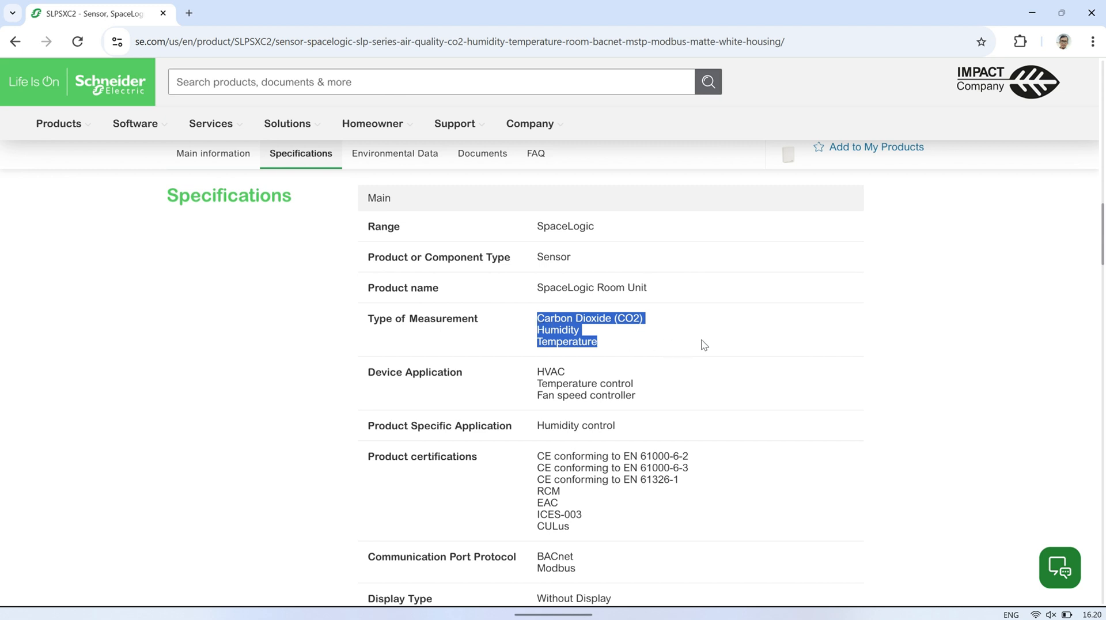
click(636, 405)
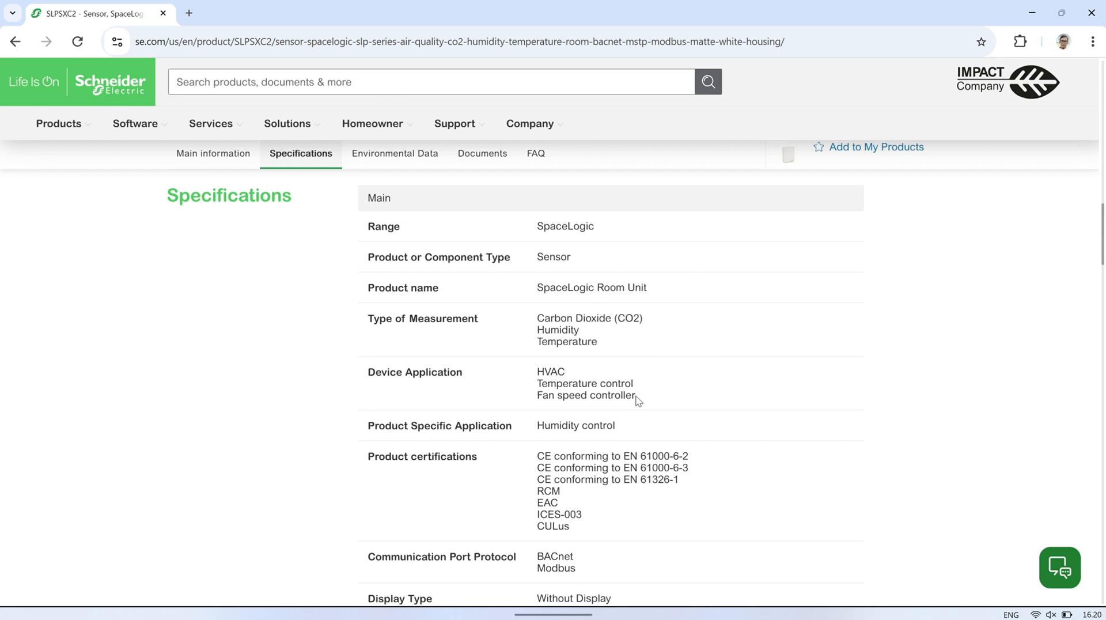
drag(538, 372, 635, 396)
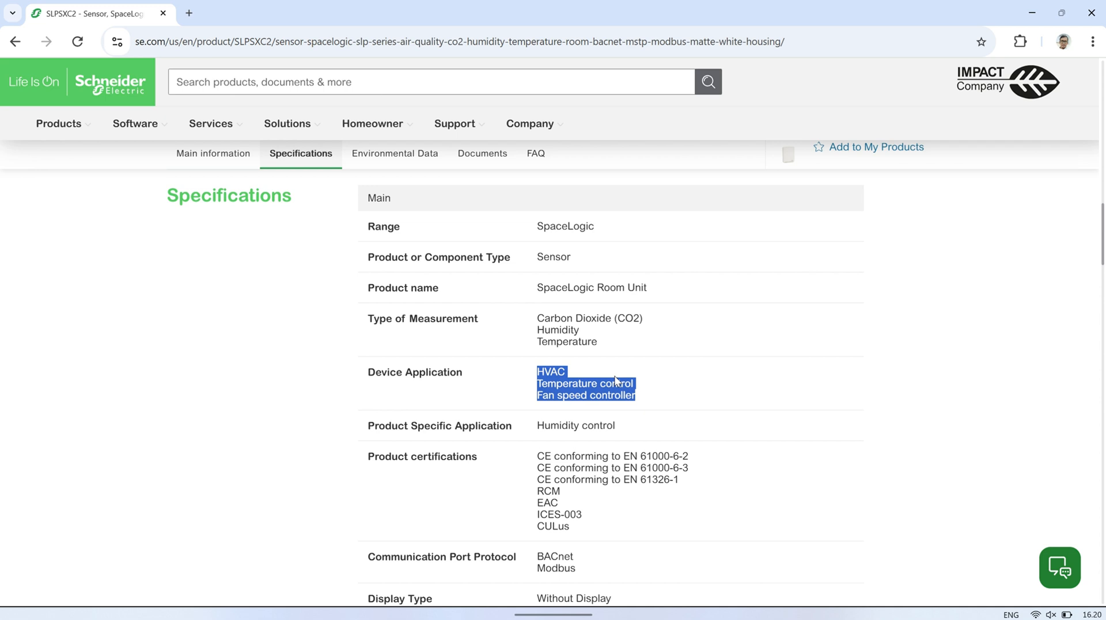
click(913, 380)
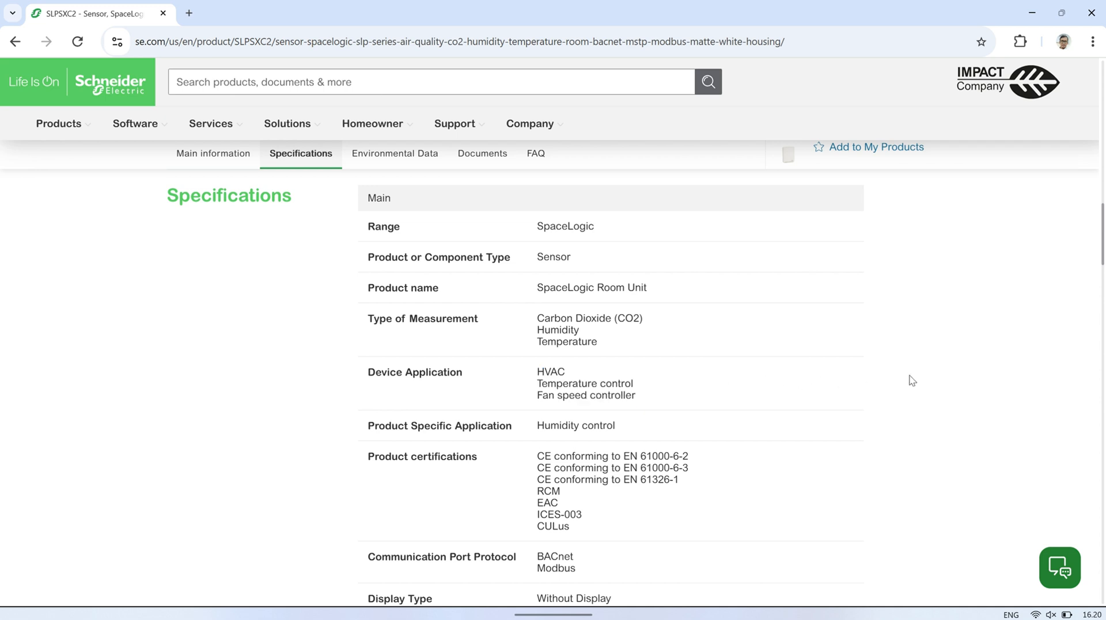
scroll(down, 3)
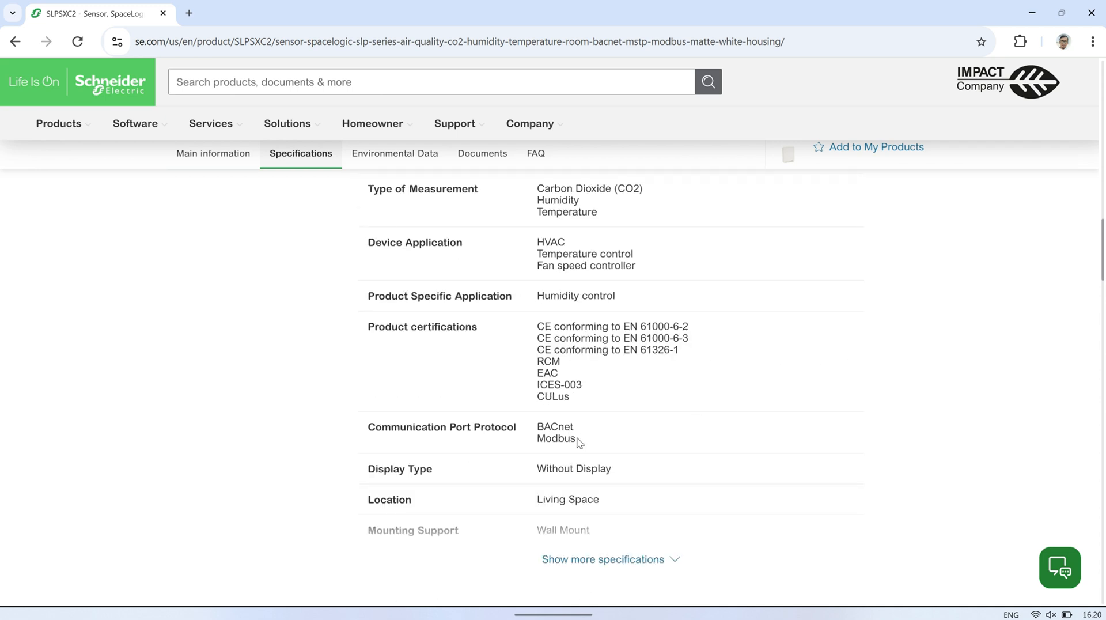
drag(538, 427, 575, 438)
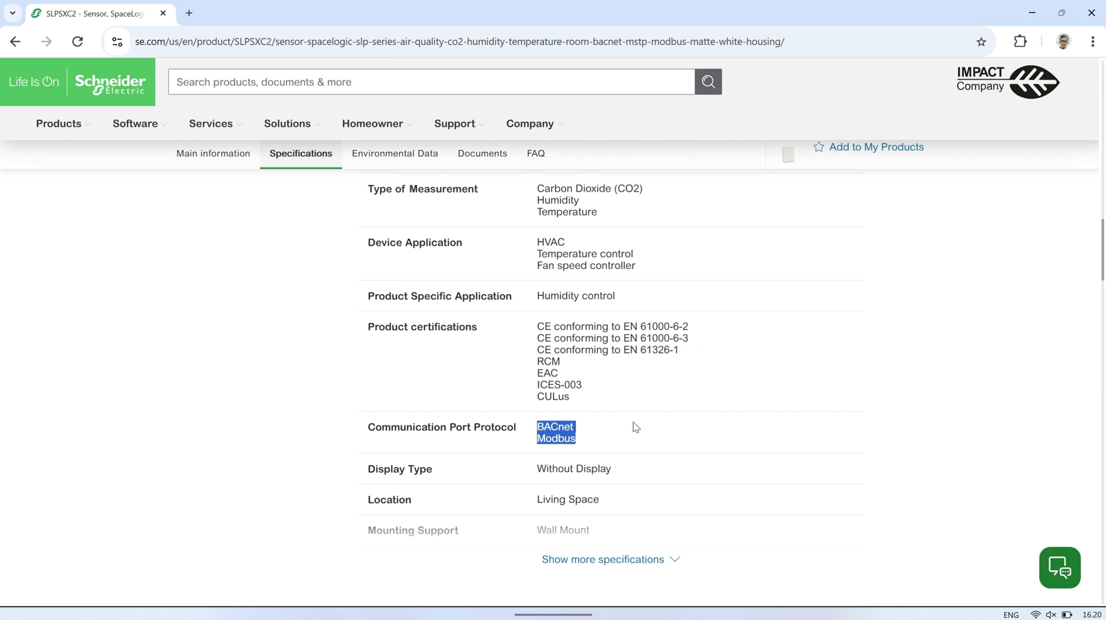
scroll(down, 3)
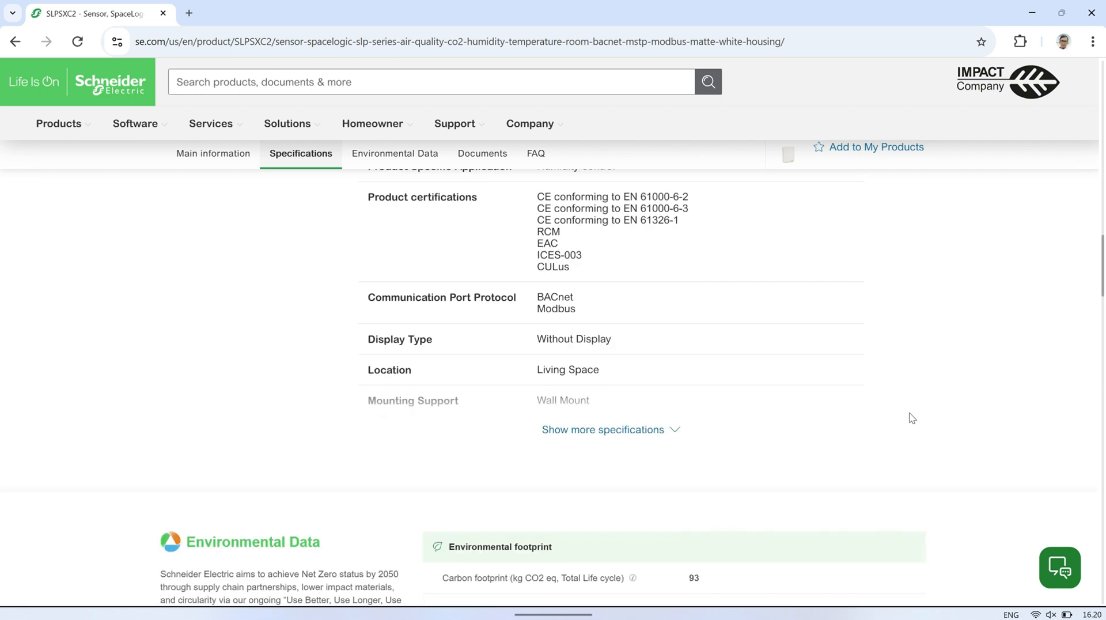
click(212, 153)
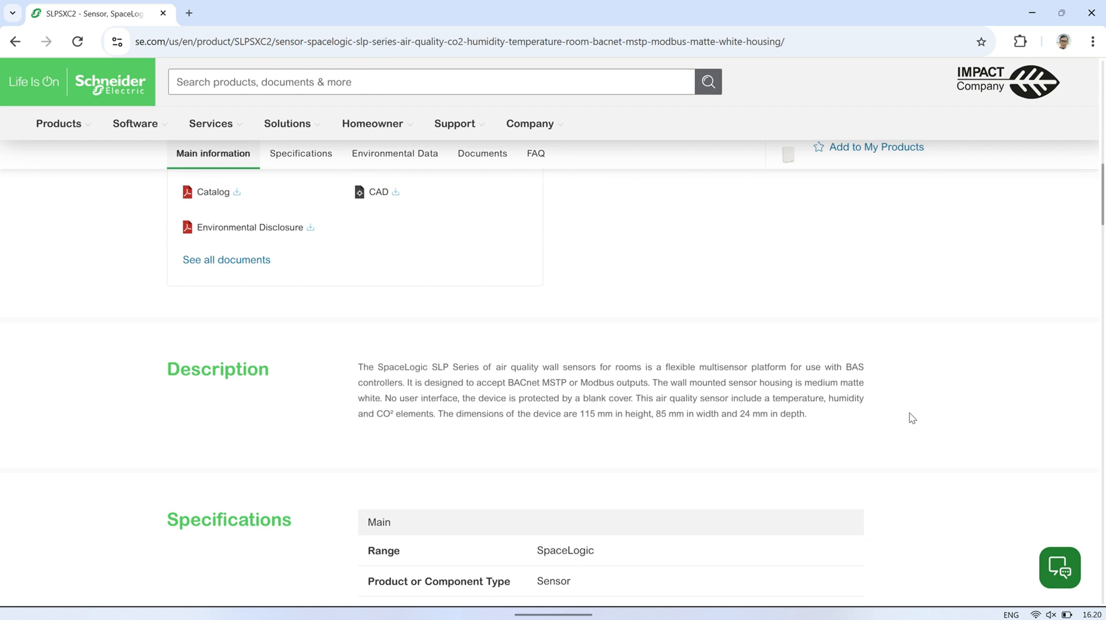
scroll(up, 3)
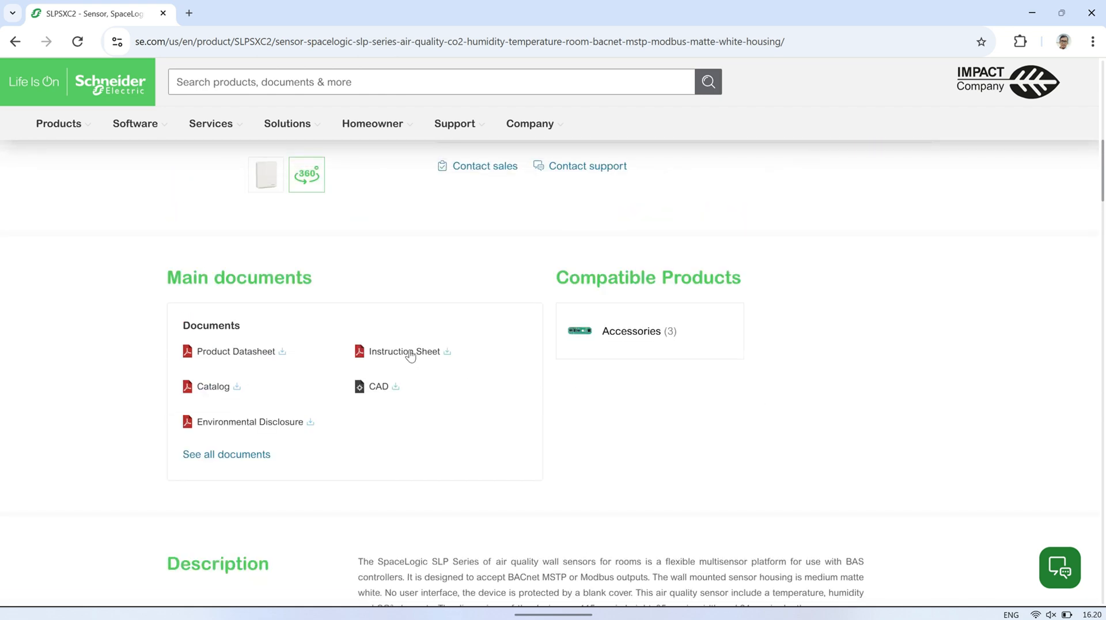
Open the instruction sheet PDF and scroll down to its Modbus register tables.
click(405, 351)
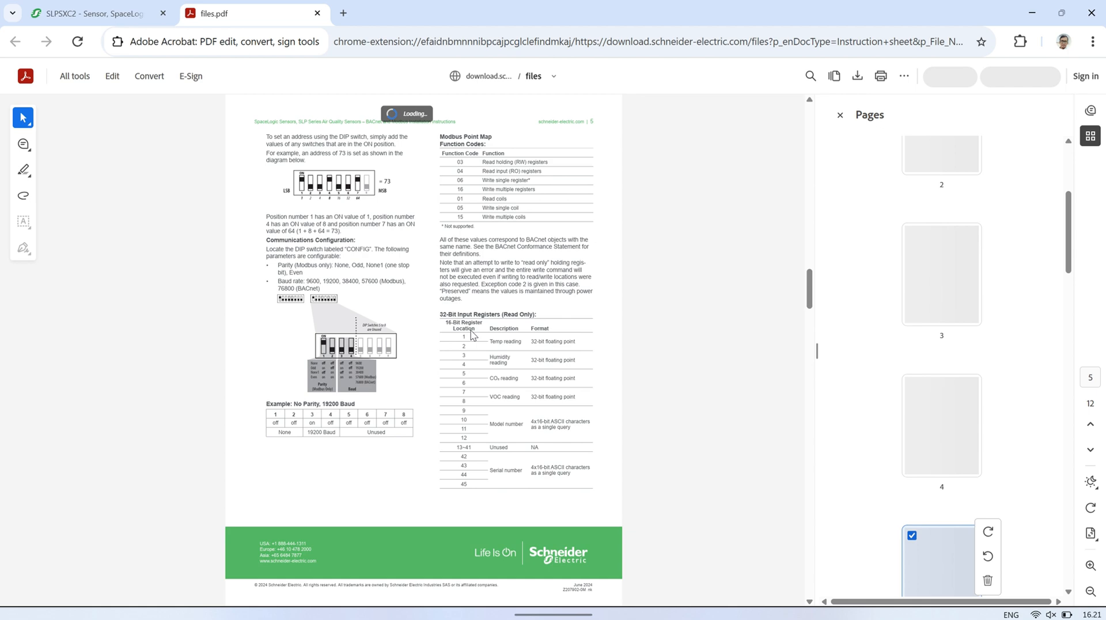
scroll(down, 3)
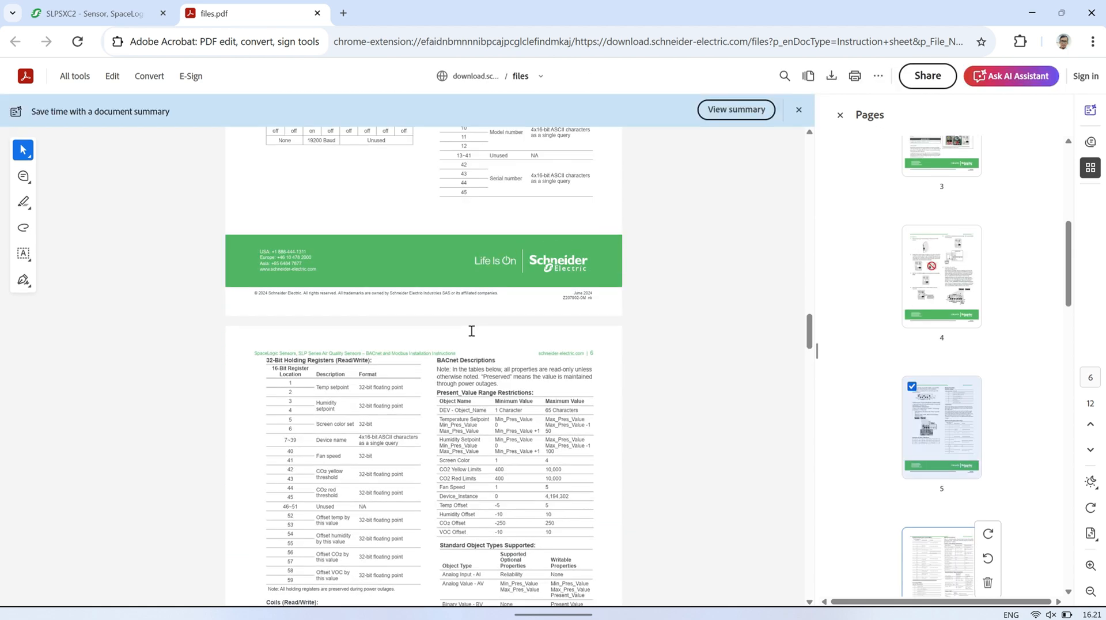
scroll(down, 3)
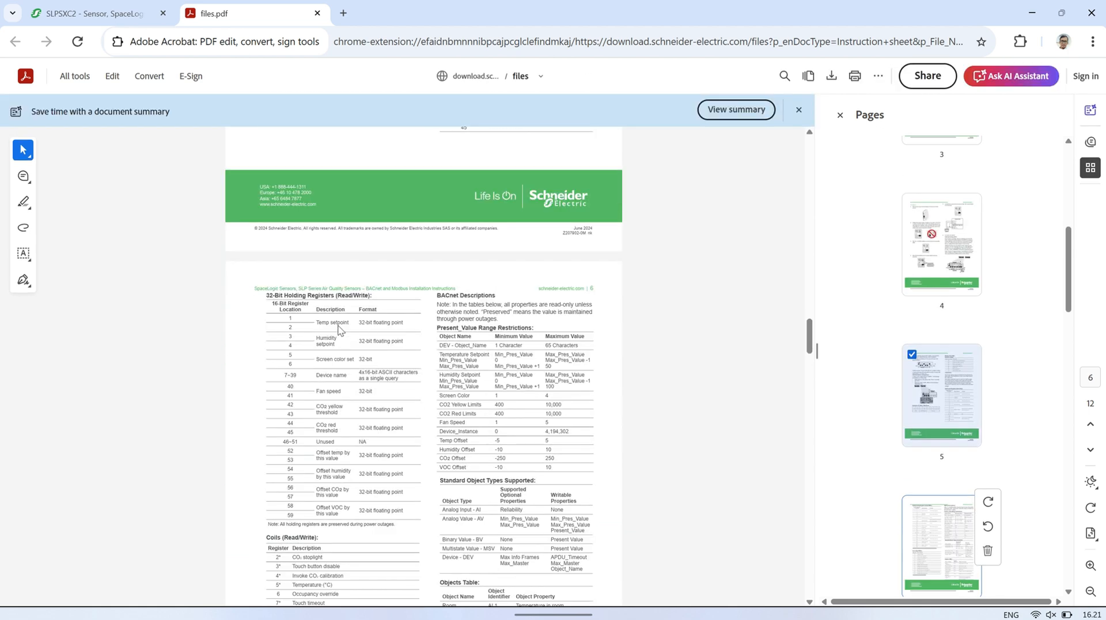
scroll(down, 3)
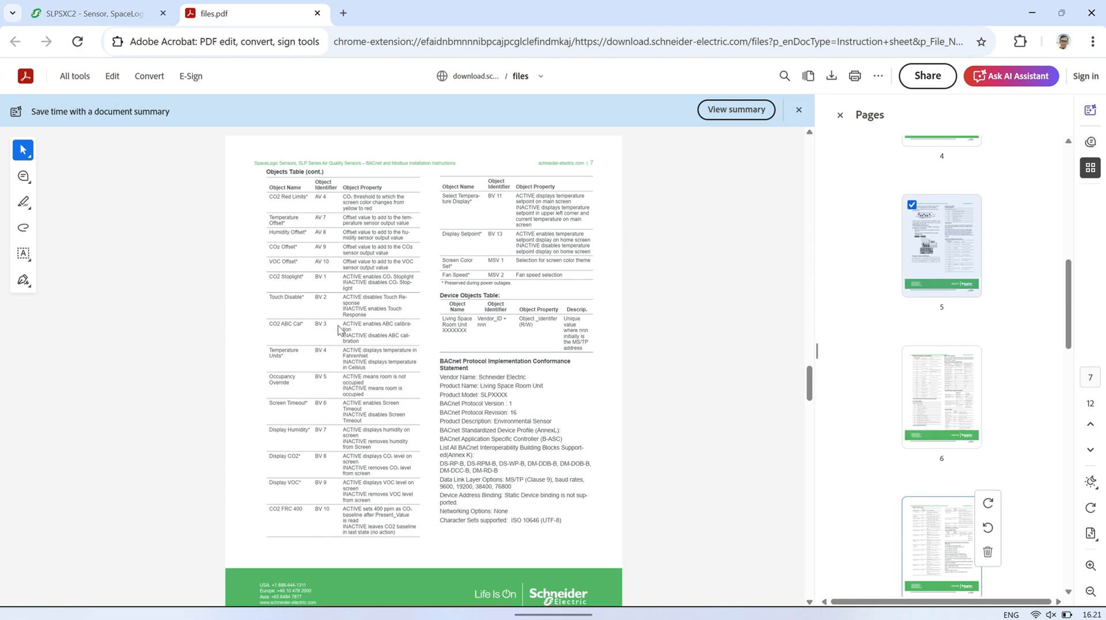
scroll(down, 3)
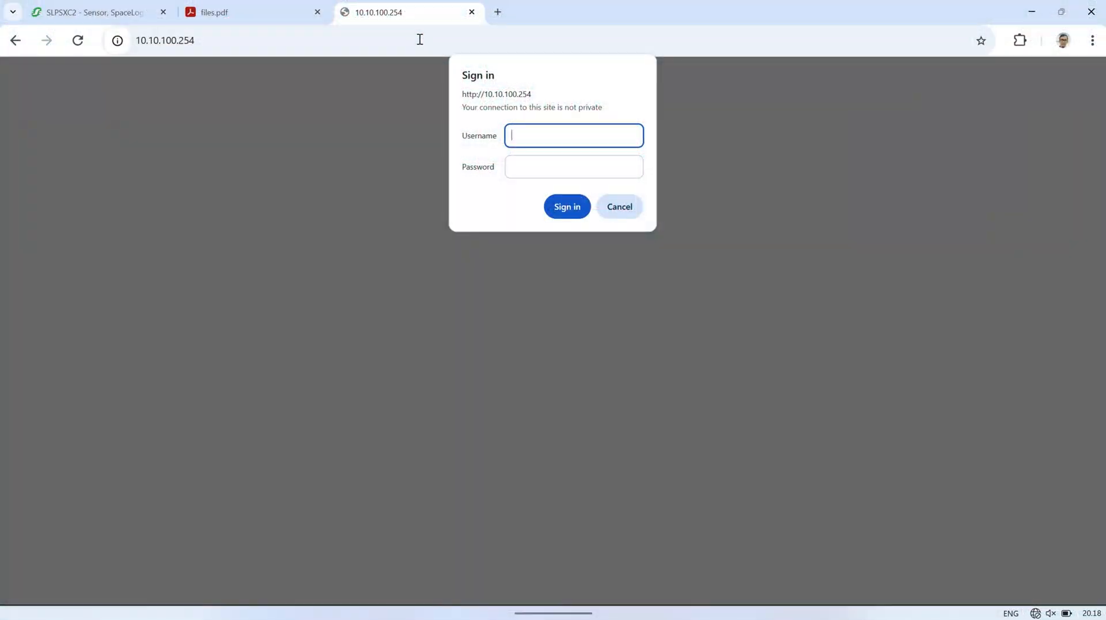
Sign into EW11 as admin, decline saving the password, and view Serial Port Settings.
text(admin)
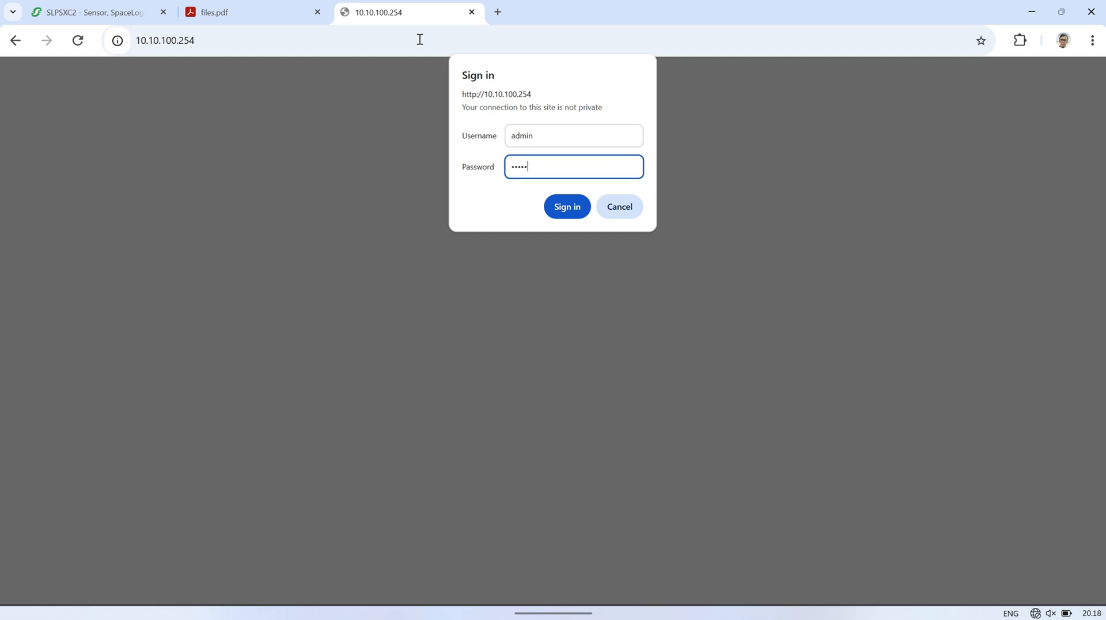
click(568, 207)
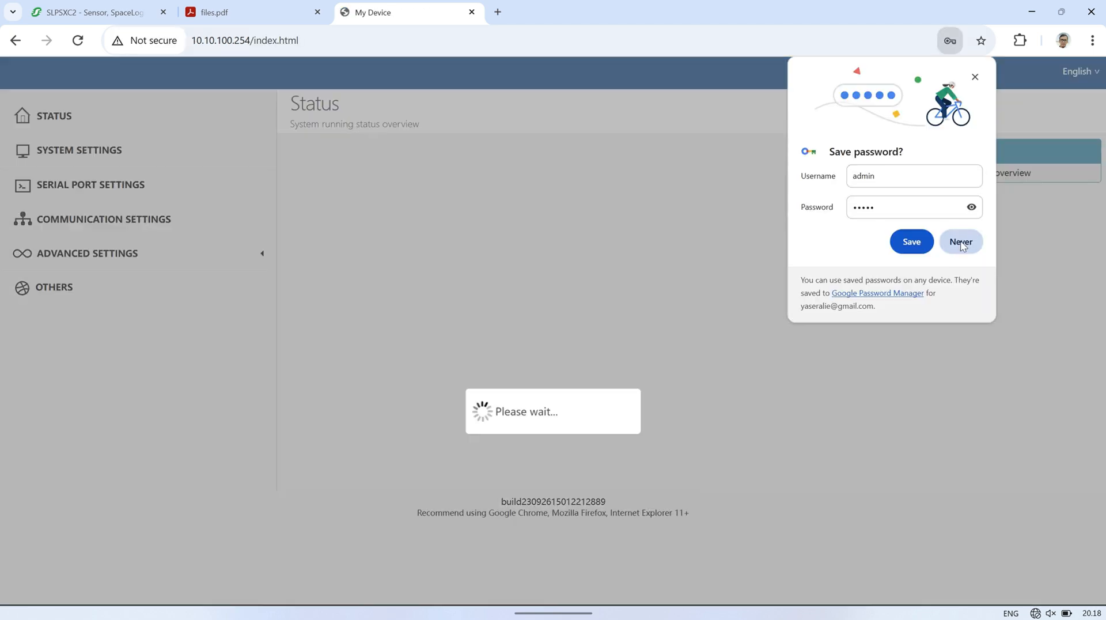
click(961, 243)
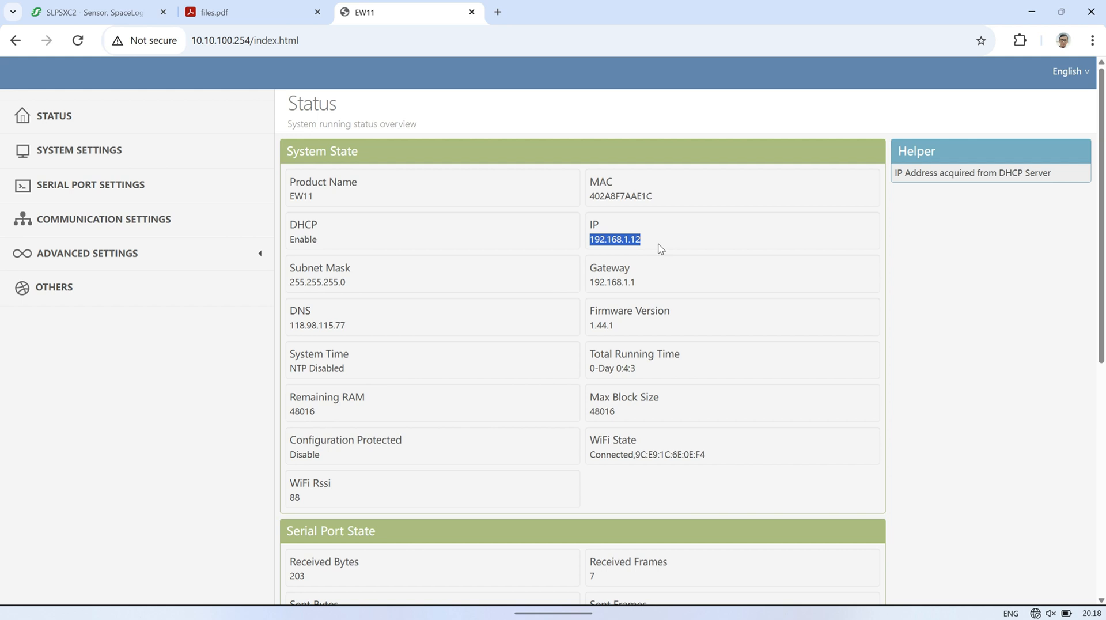
scroll(down, 3)
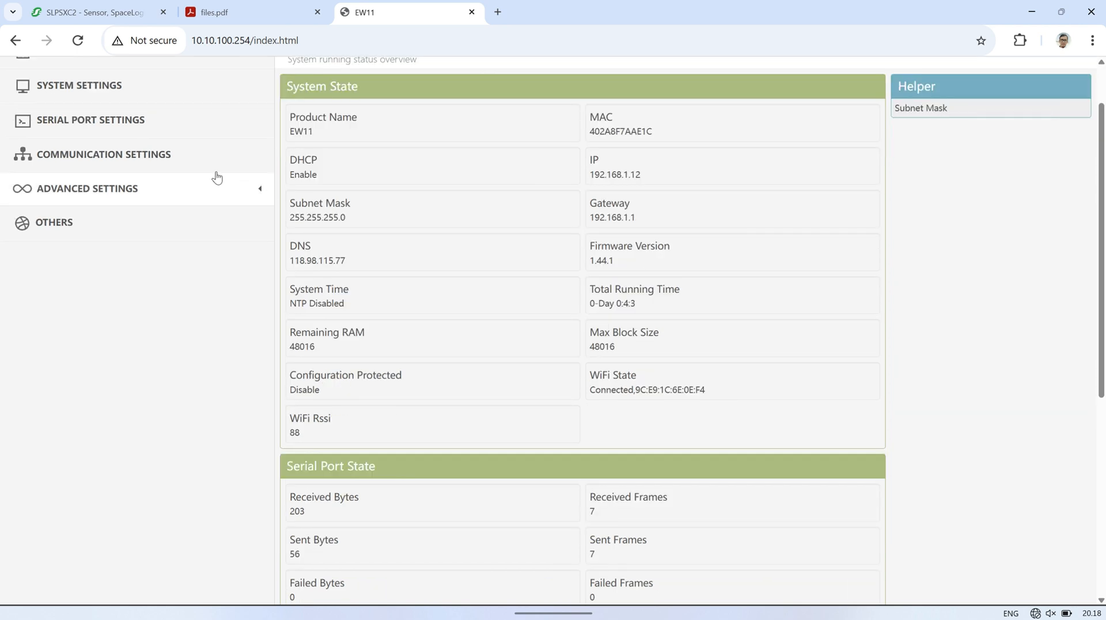
click(89, 119)
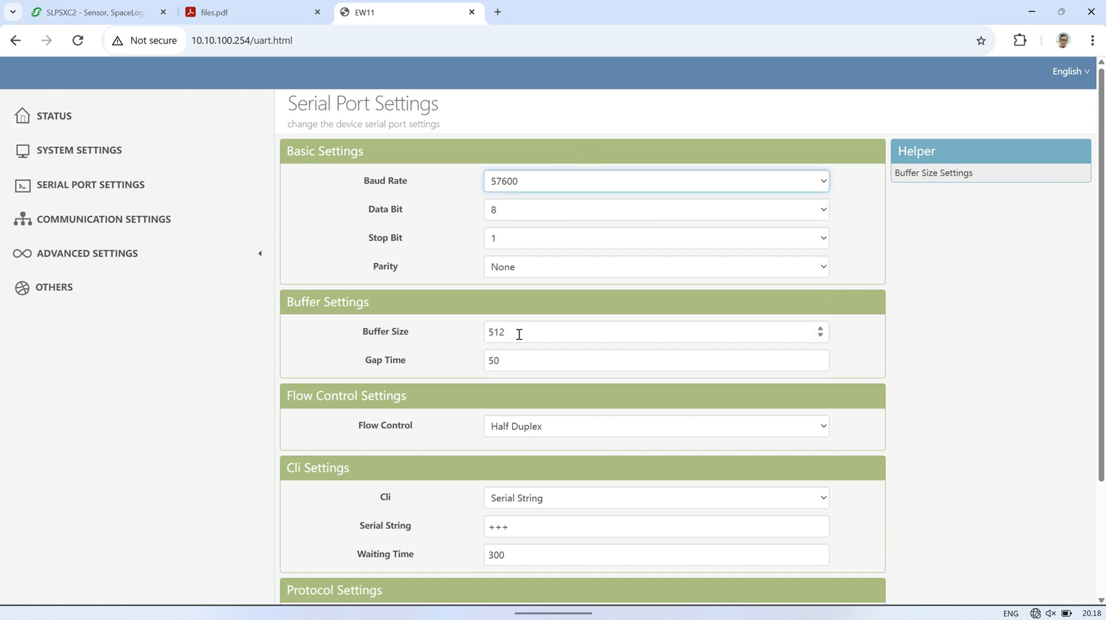
Confirm the Modbus protocol, then check the Tcp Server socket's local port in Communication Settings.
scroll(down, 3)
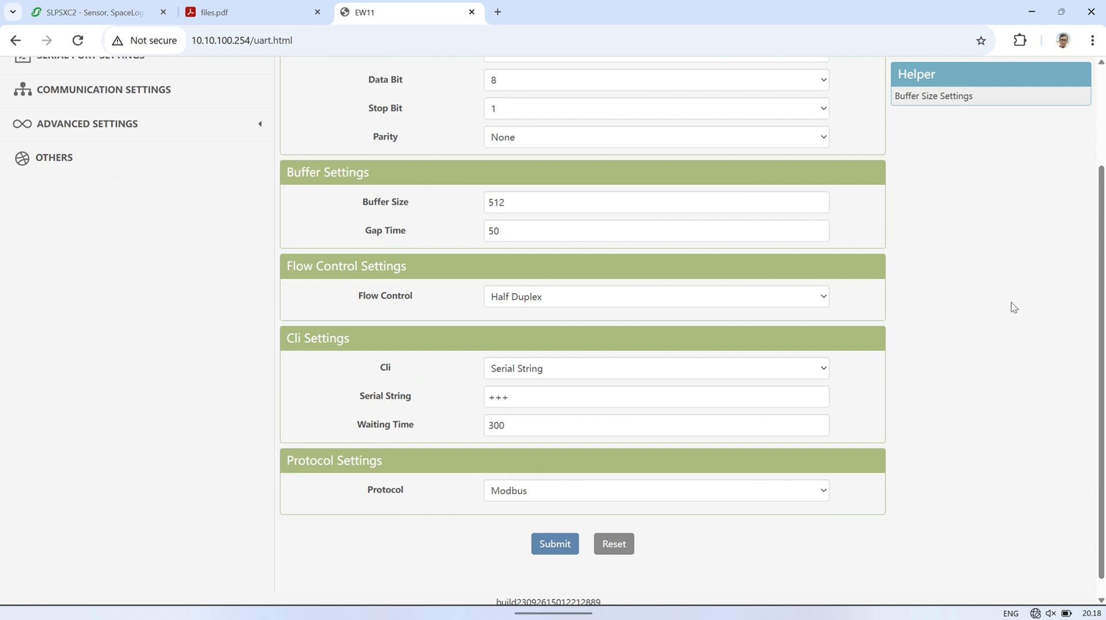
click(656, 491)
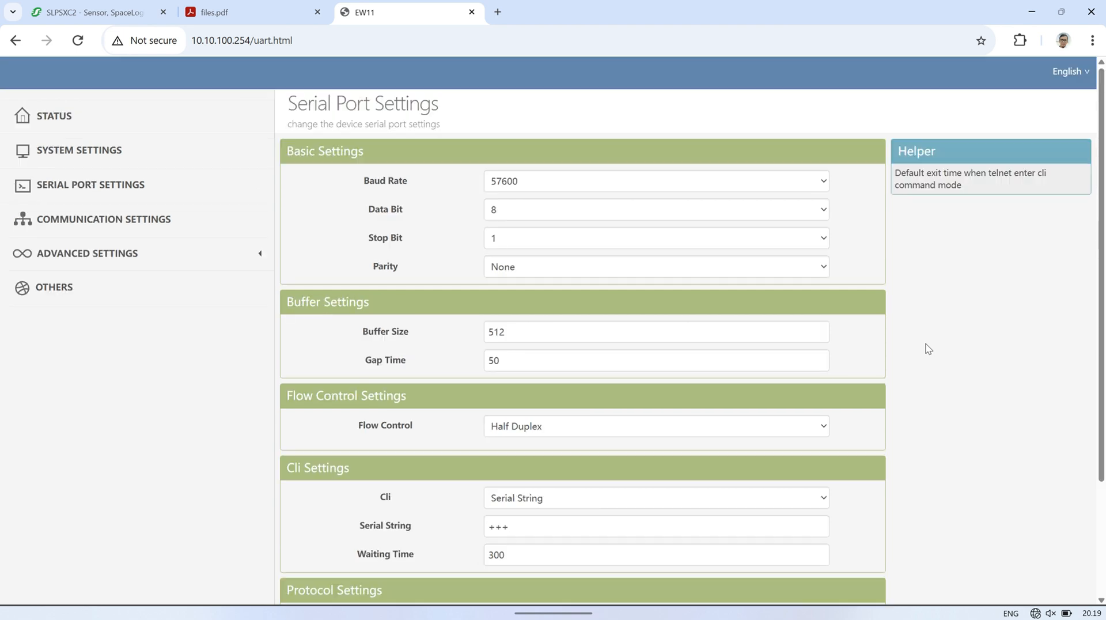
click(103, 219)
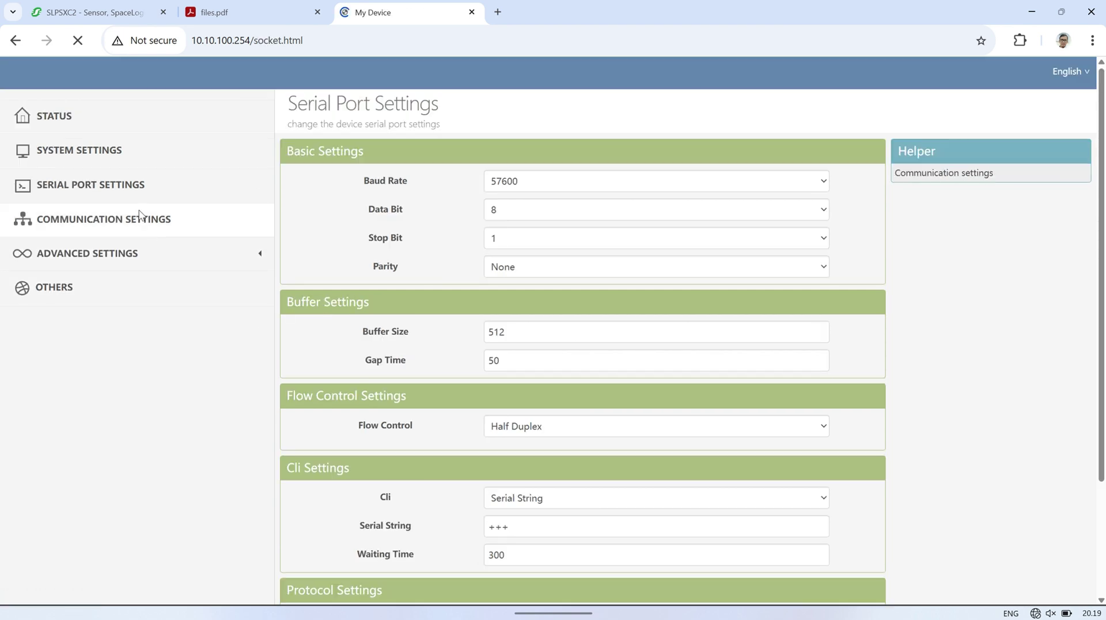
click(104, 219)
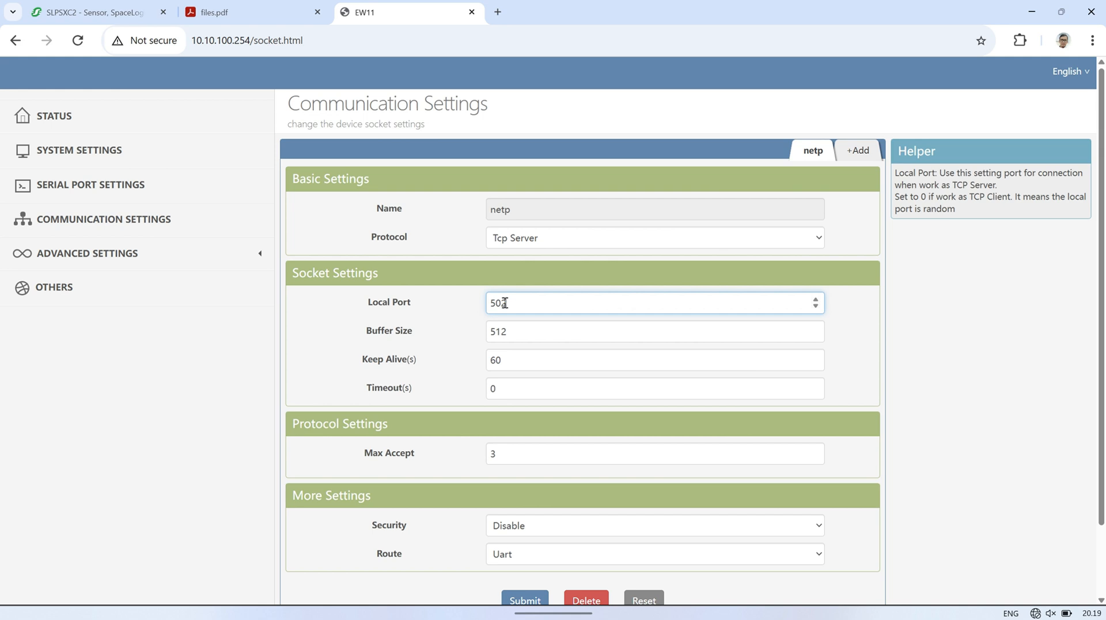
scroll(down, 3)
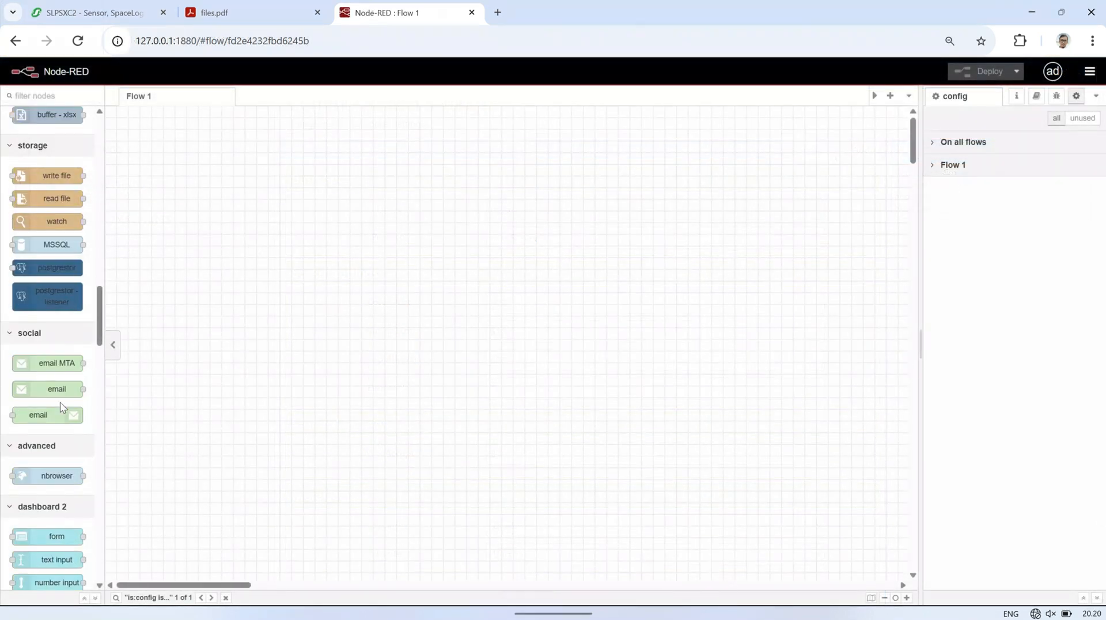
Link the Modbus Read node to a new 192.168.1.12 server with RTU-BUFFERED framing, and choose a function code.
scroll(down, 3)
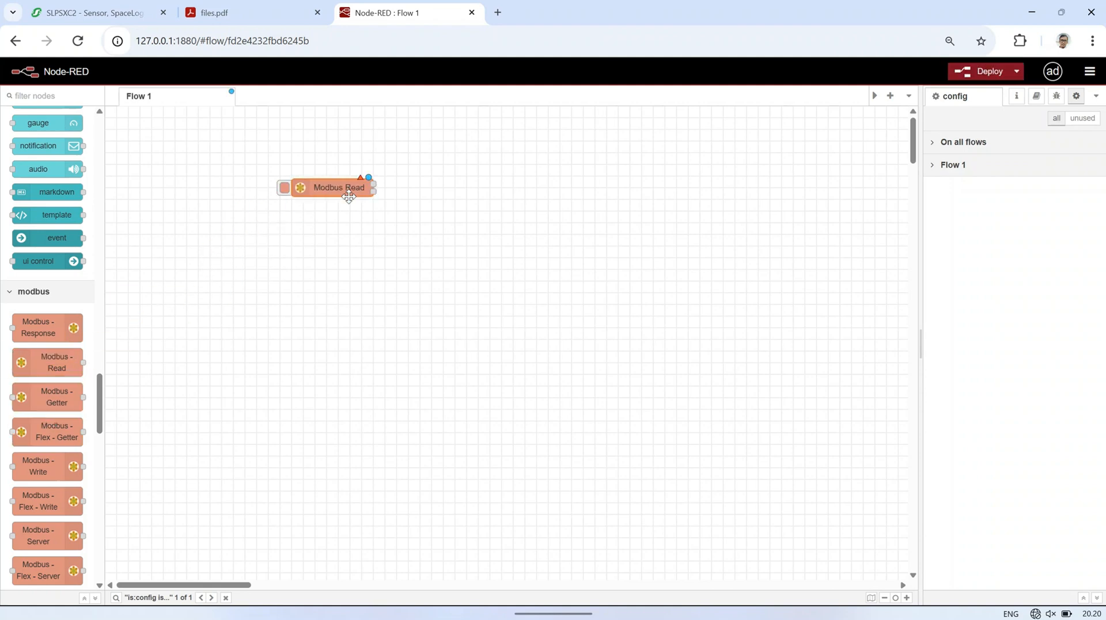
double_click(338, 187)
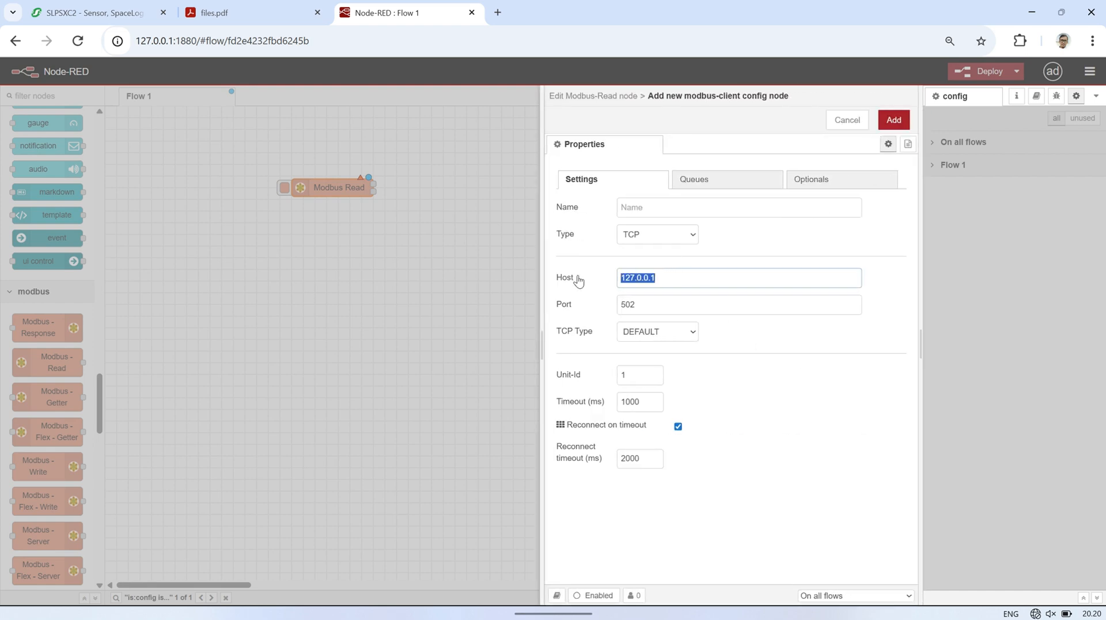
text(192.168.1.12)
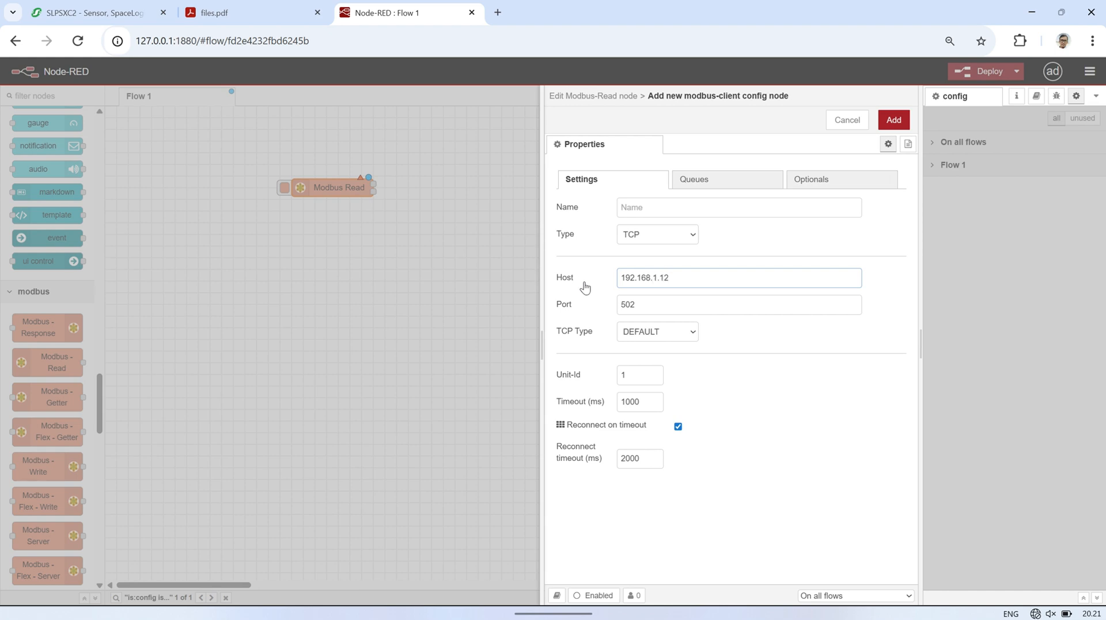
click(657, 331)
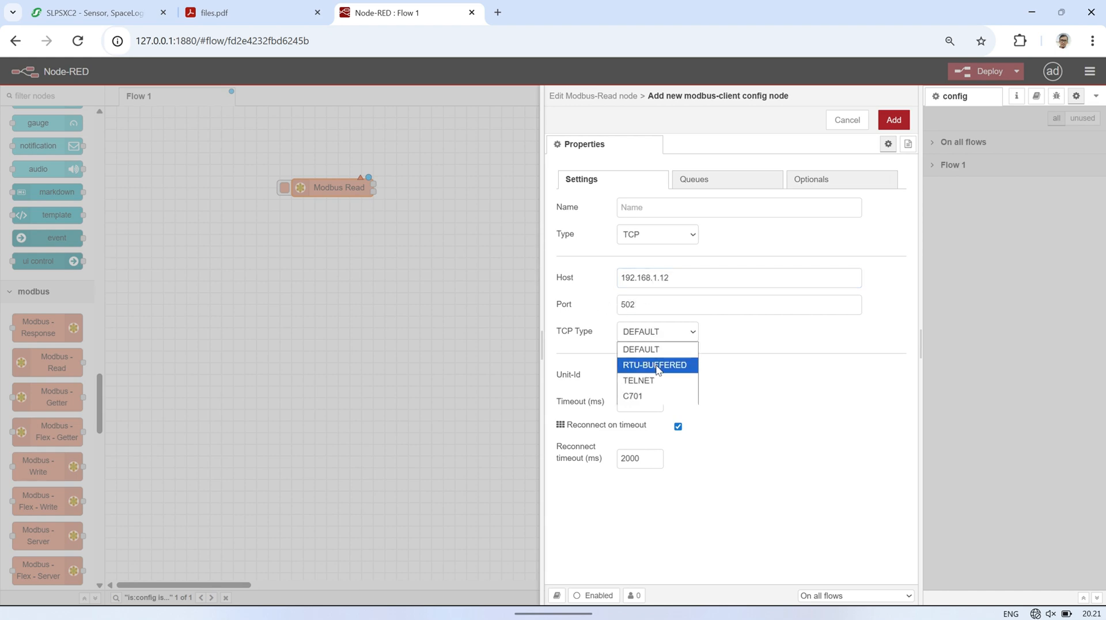
click(655, 365)
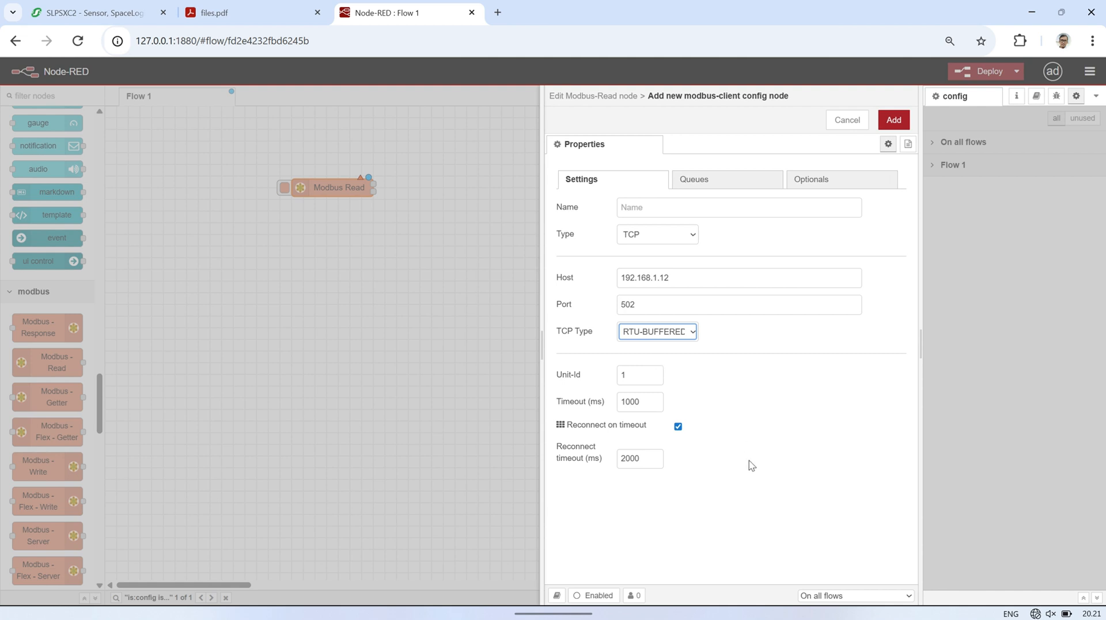
click(894, 120)
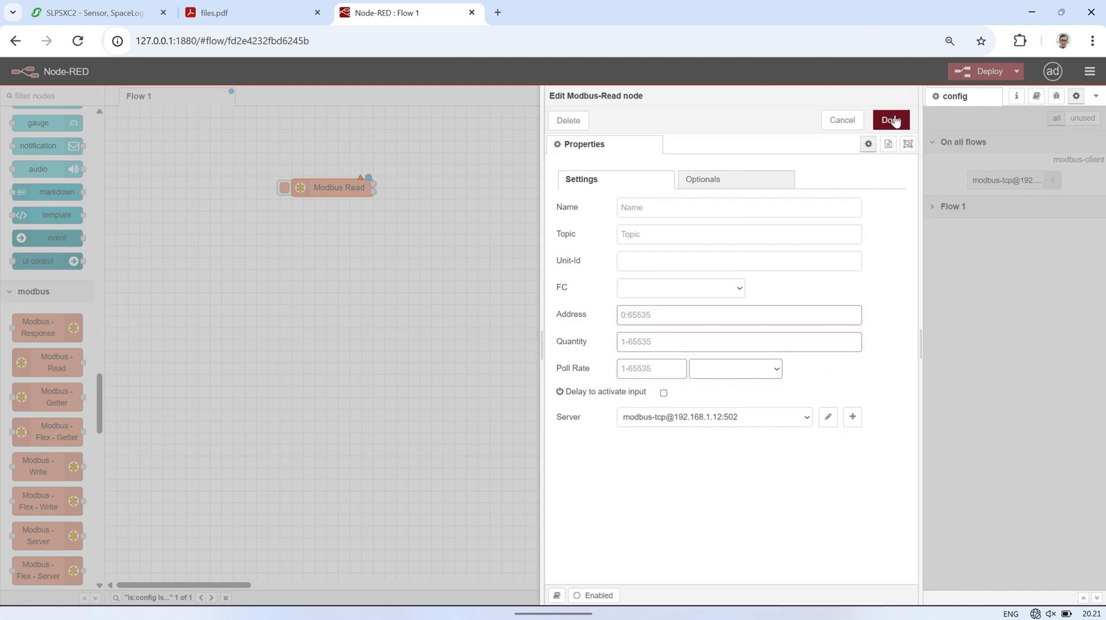
click(681, 288)
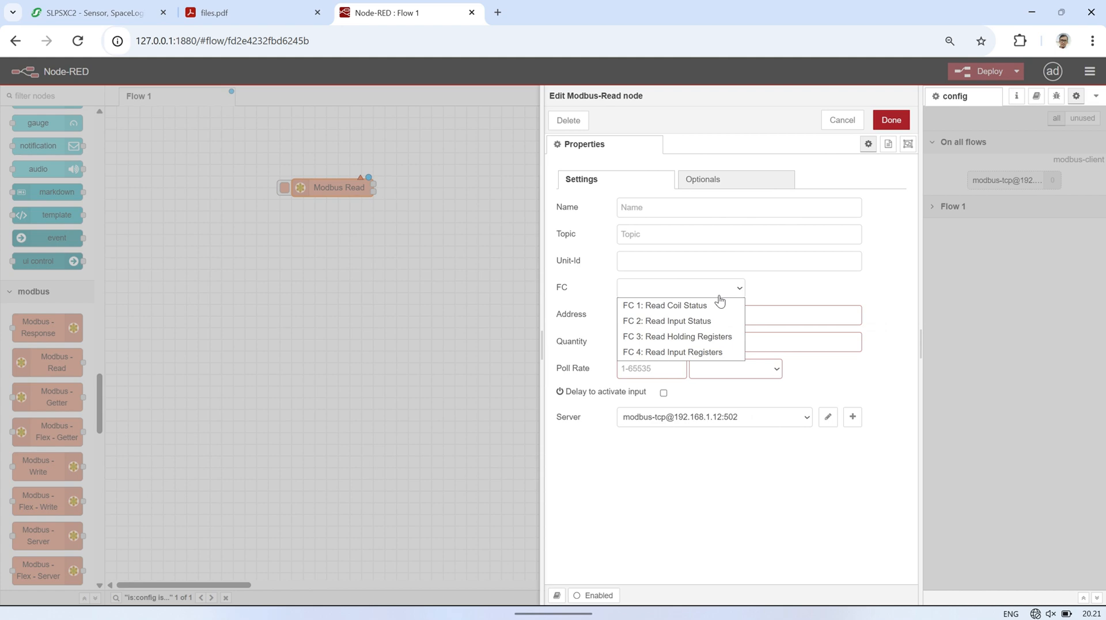
click(671, 352)
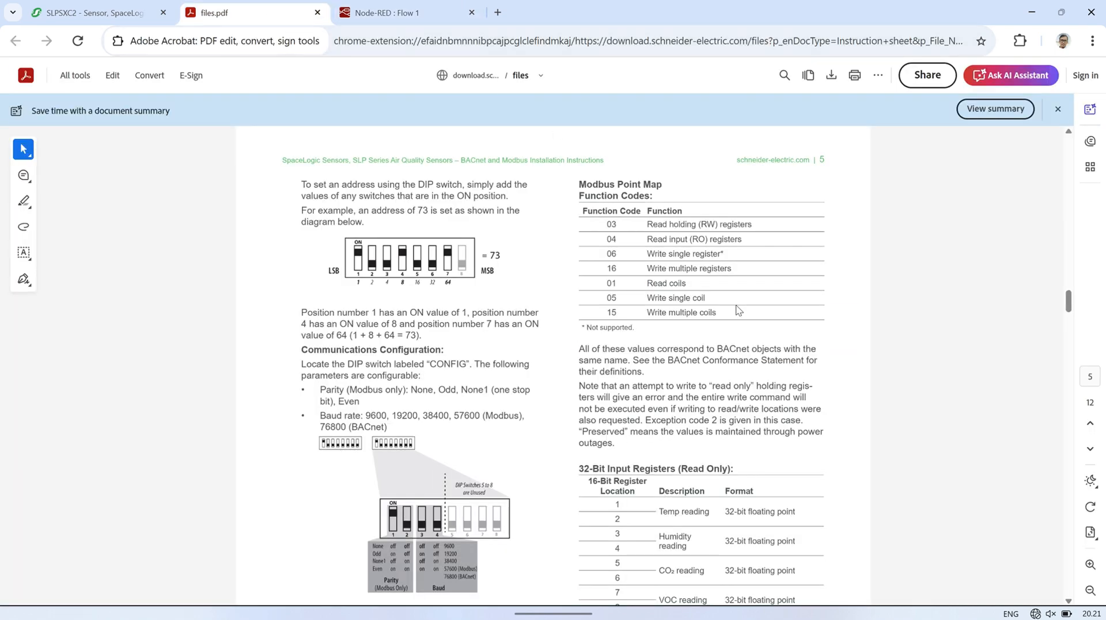
Select the manual's 32-bit input register table of temperature, humidity, CO₂ and VOC.
scroll(down, 3)
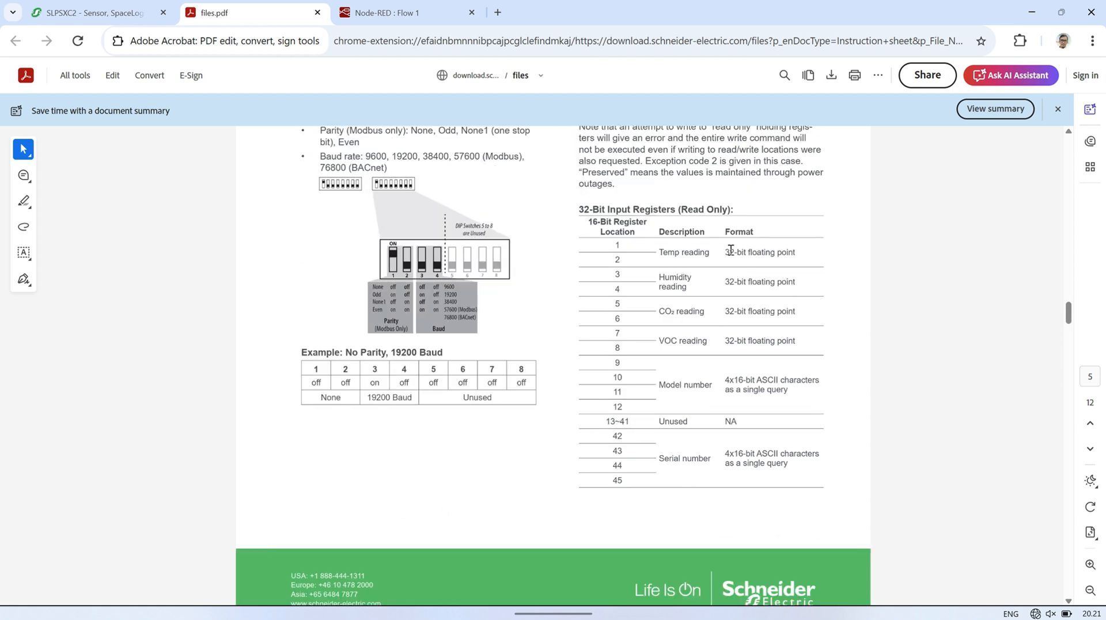
double_click(655, 210)
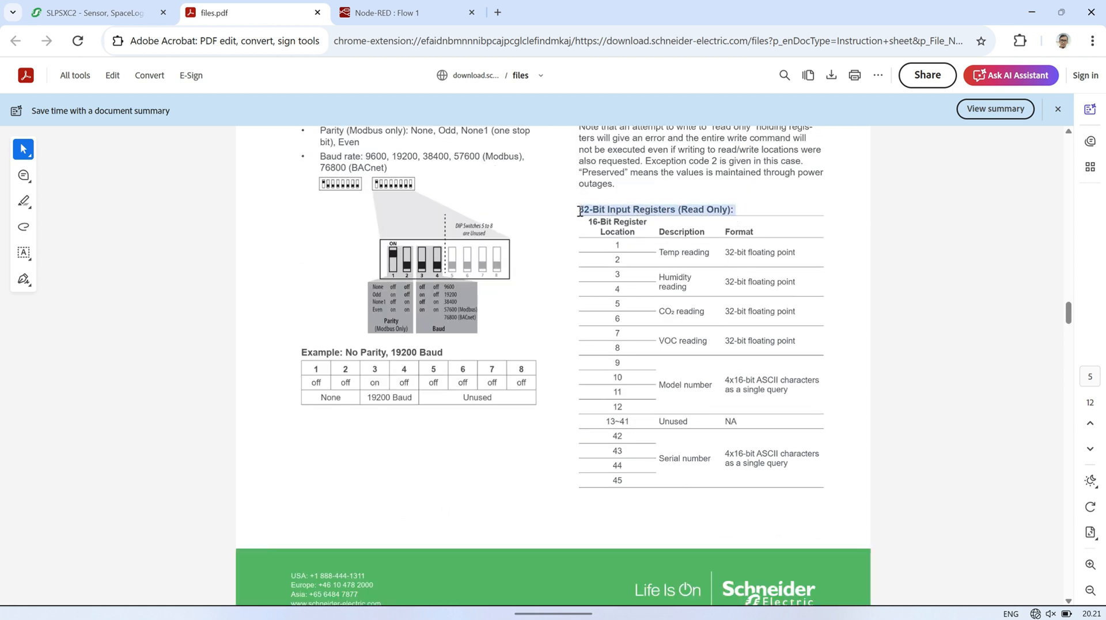
drag(581, 210, 634, 406)
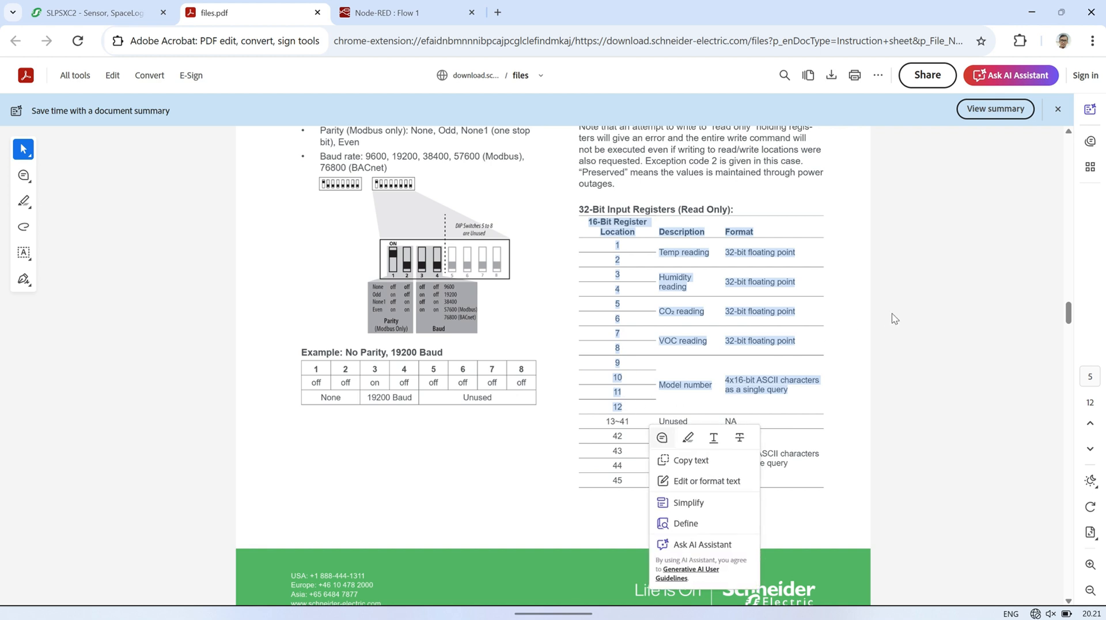
click(895, 319)
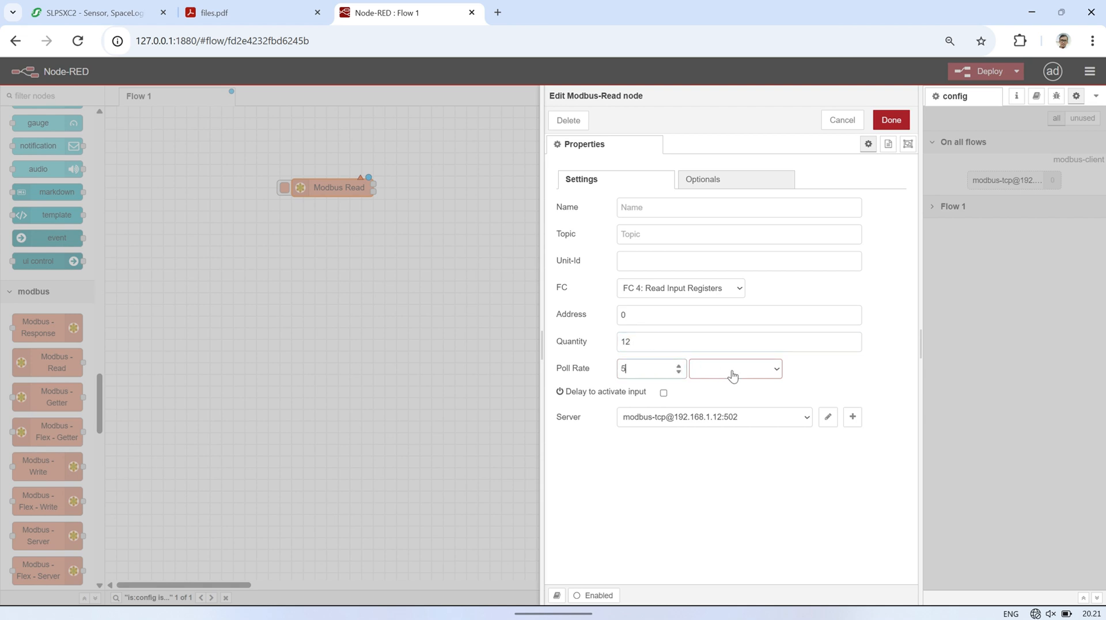
Set the Modbus Read poll rate to 5 seconds and confirm the node settings.
click(735, 368)
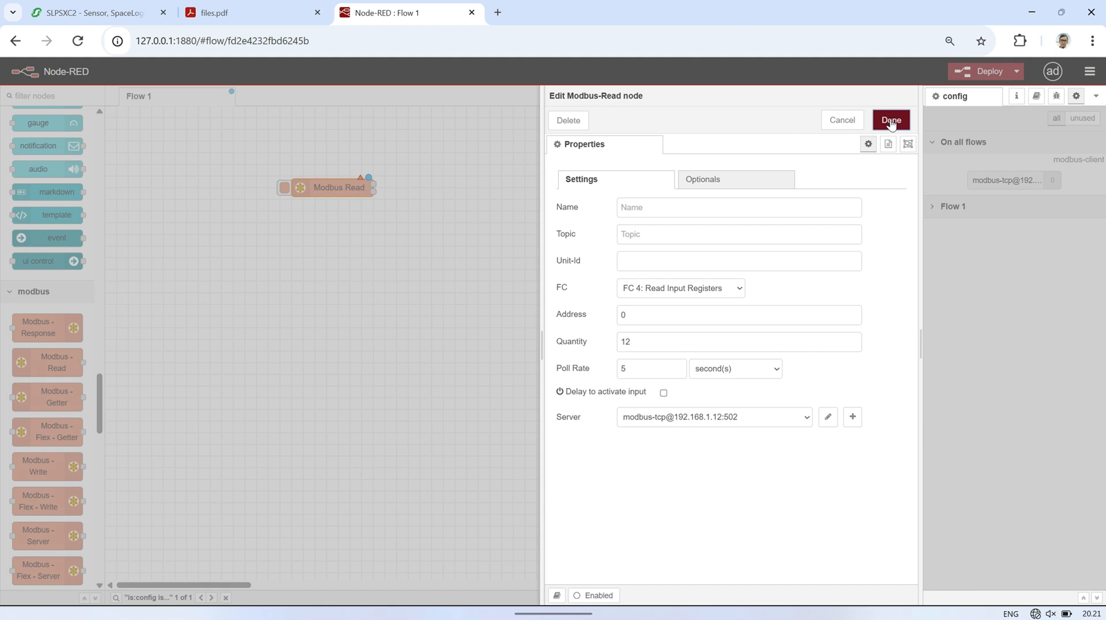
click(891, 120)
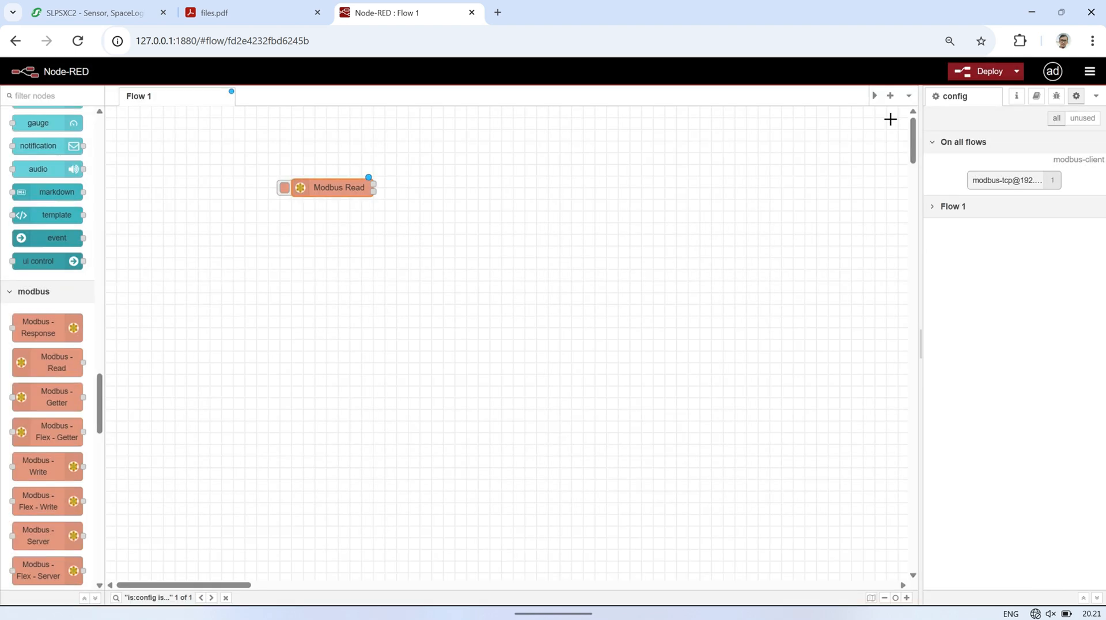
scroll(down, 3)
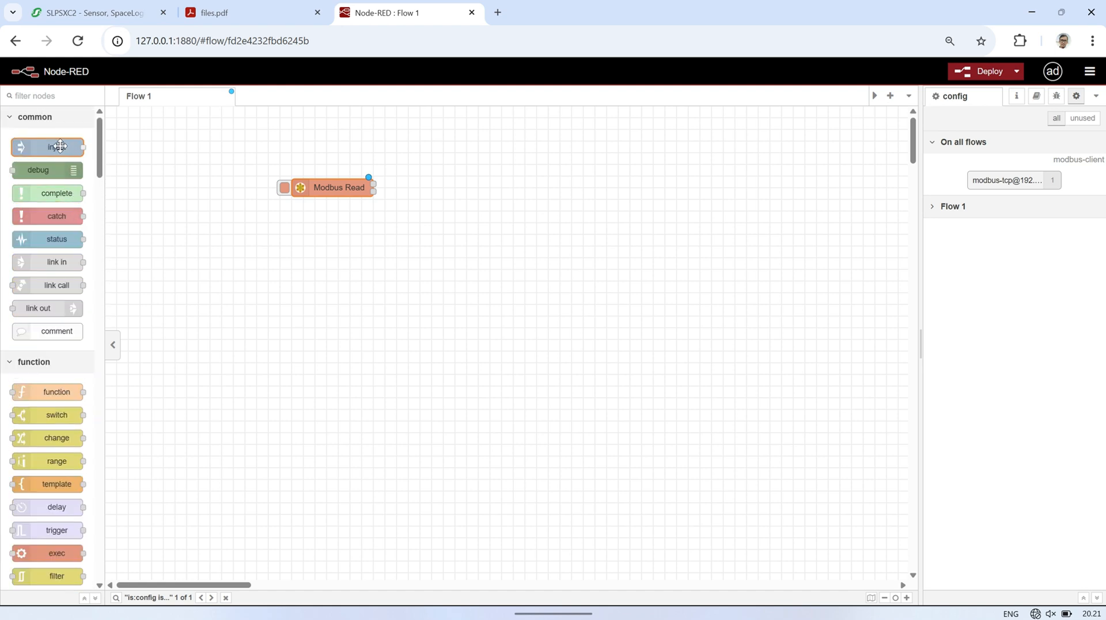
Add a debug node wired to Modbus Read, deploy, and show the debug messages.
drag(39, 169, 443, 217)
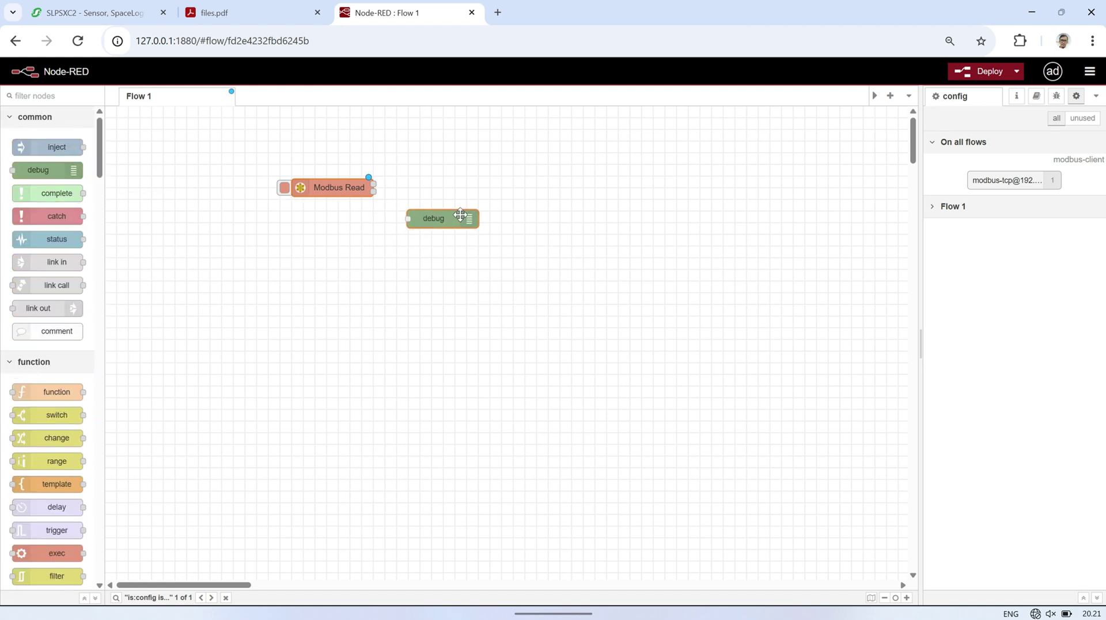
drag(434, 218, 485, 176)
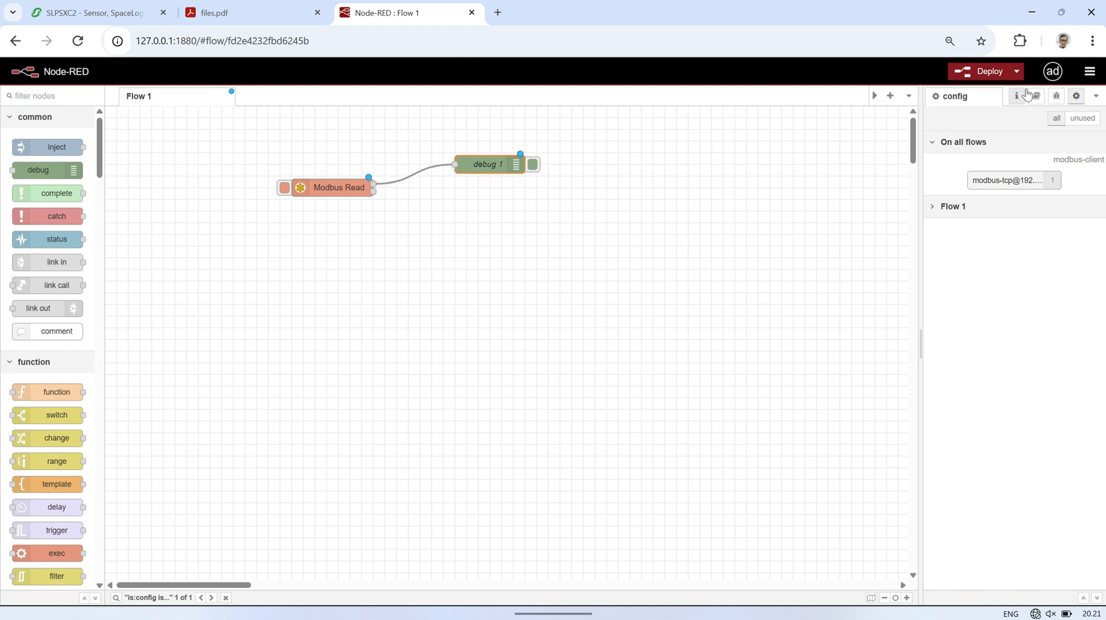
click(986, 72)
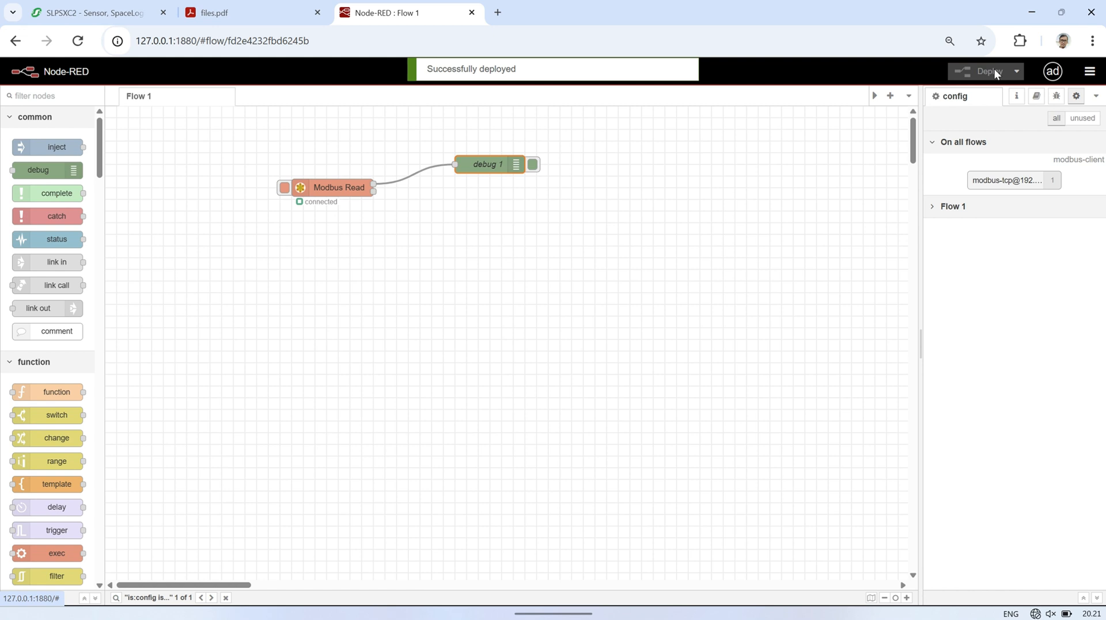
click(1041, 97)
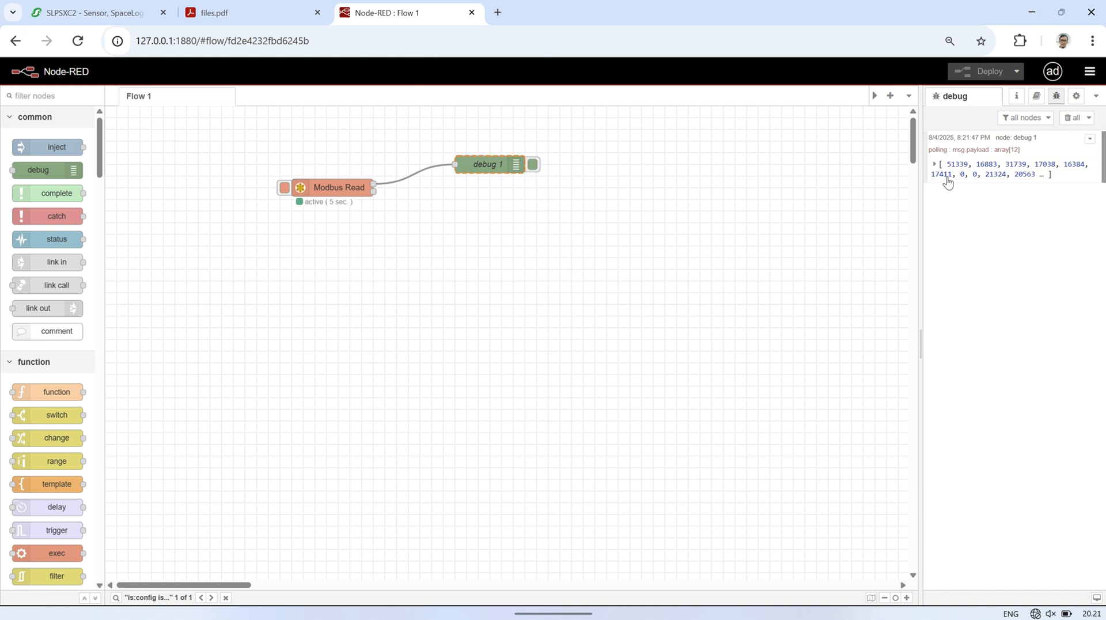
Expand the debug array to see register values 0–11, glancing back at the manual PDF.
click(935, 165)
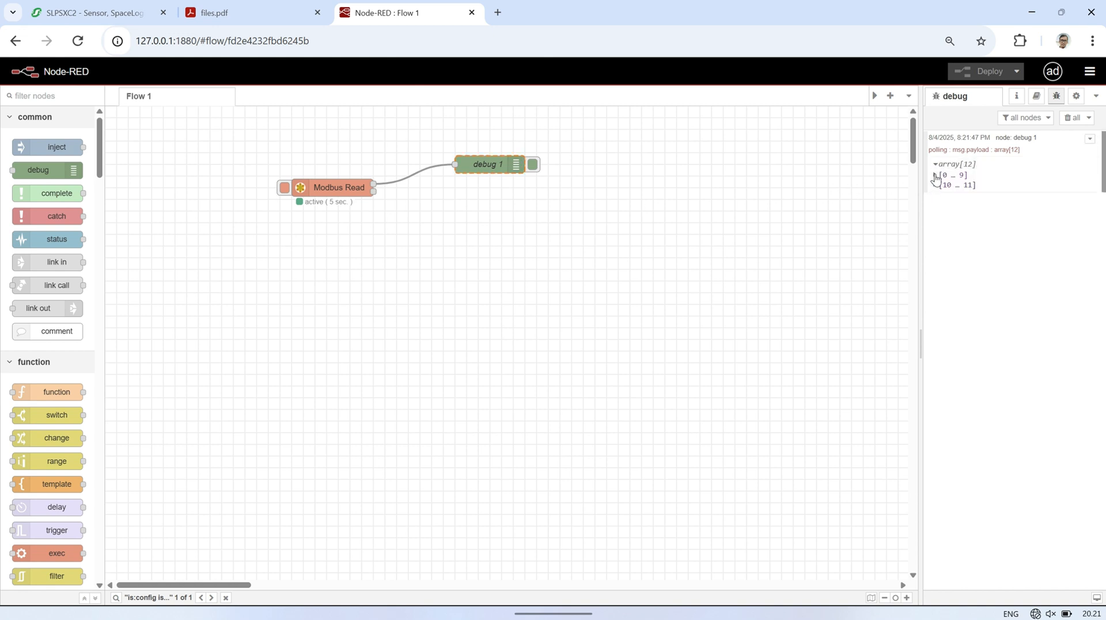
click(935, 175)
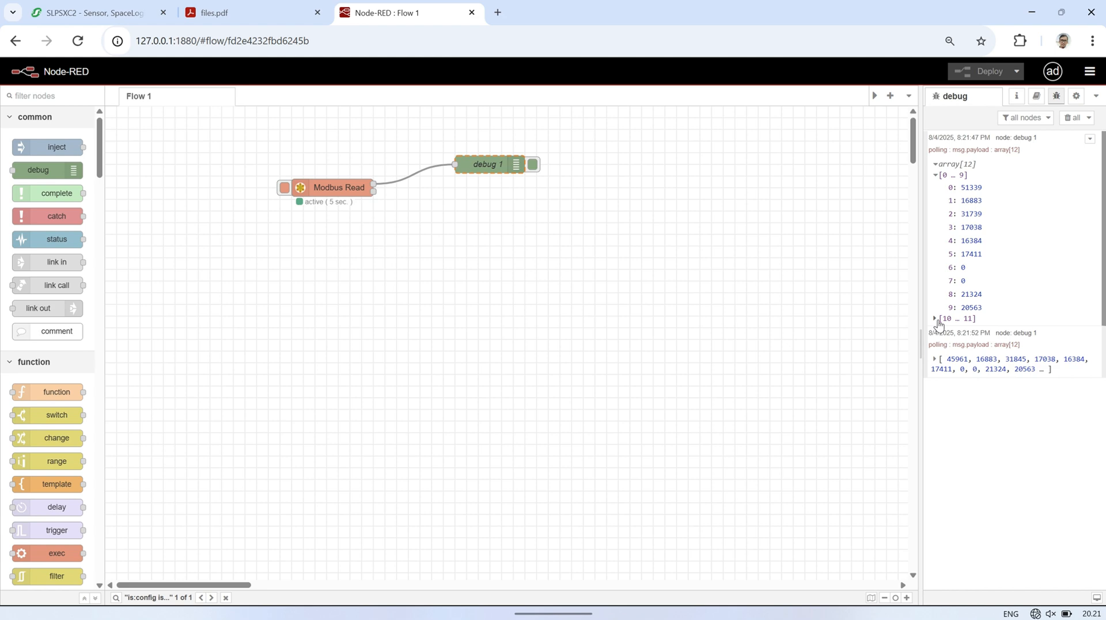
click(936, 319)
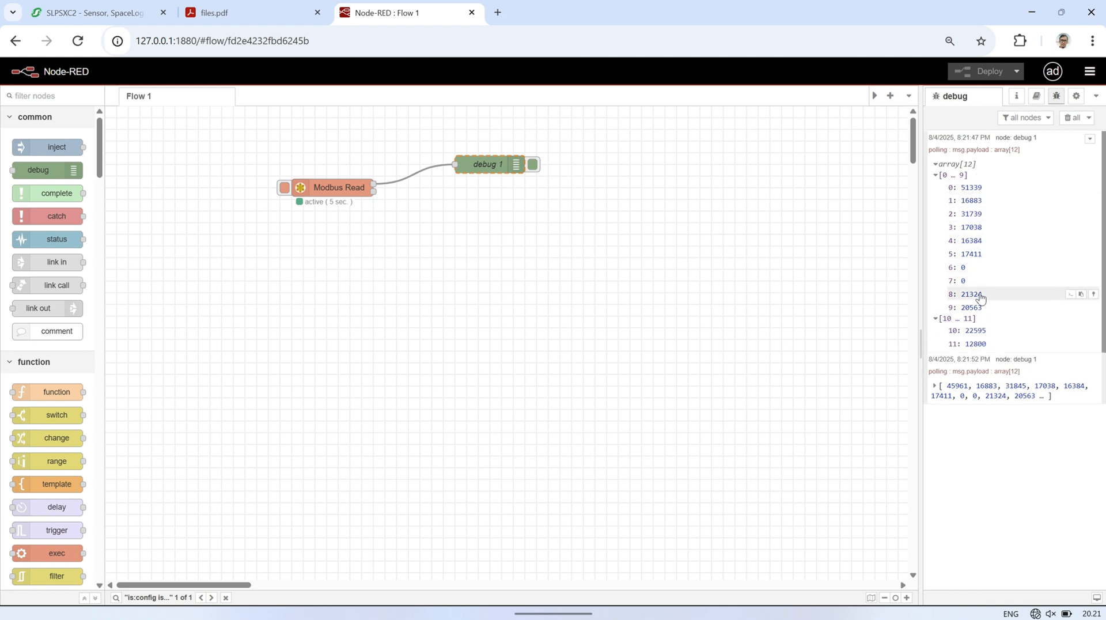
mouse_move(974, 159)
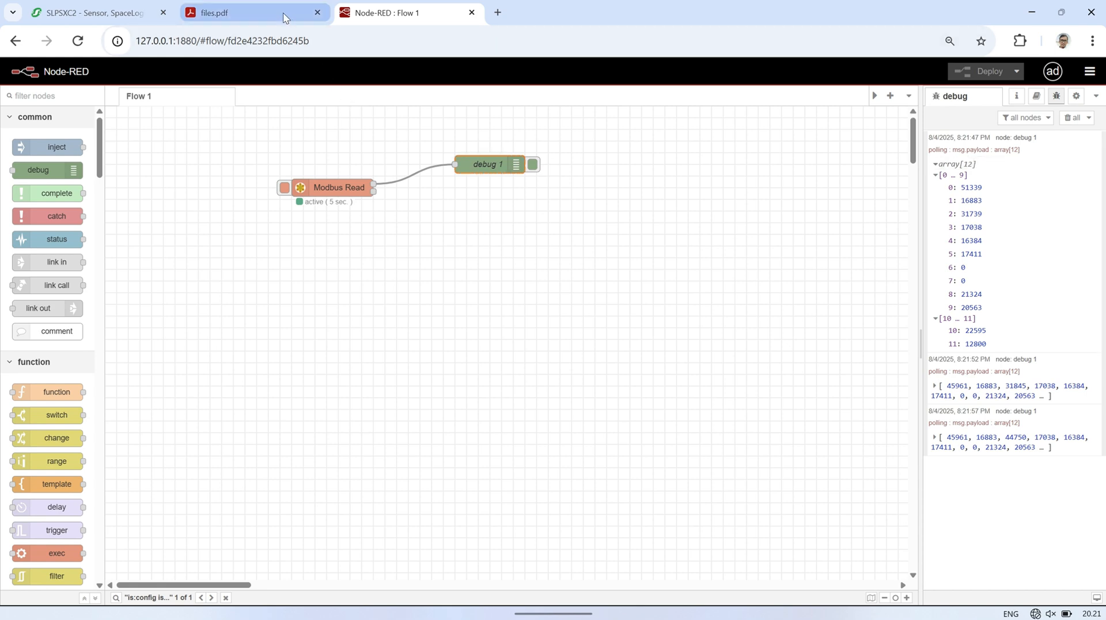
click(244, 12)
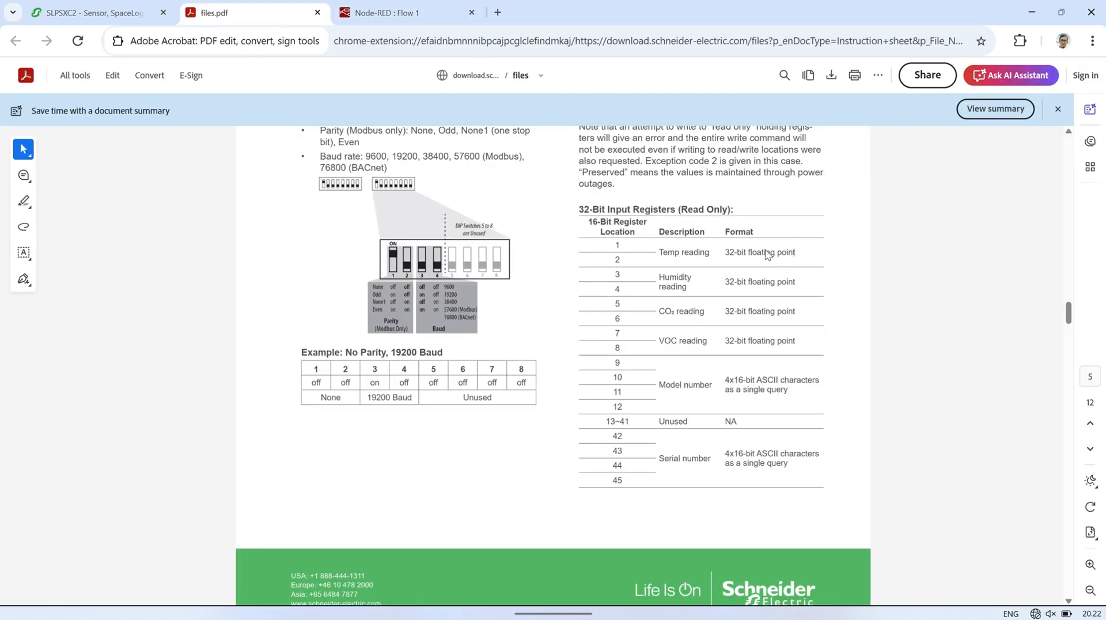
mouse_move(908, 262)
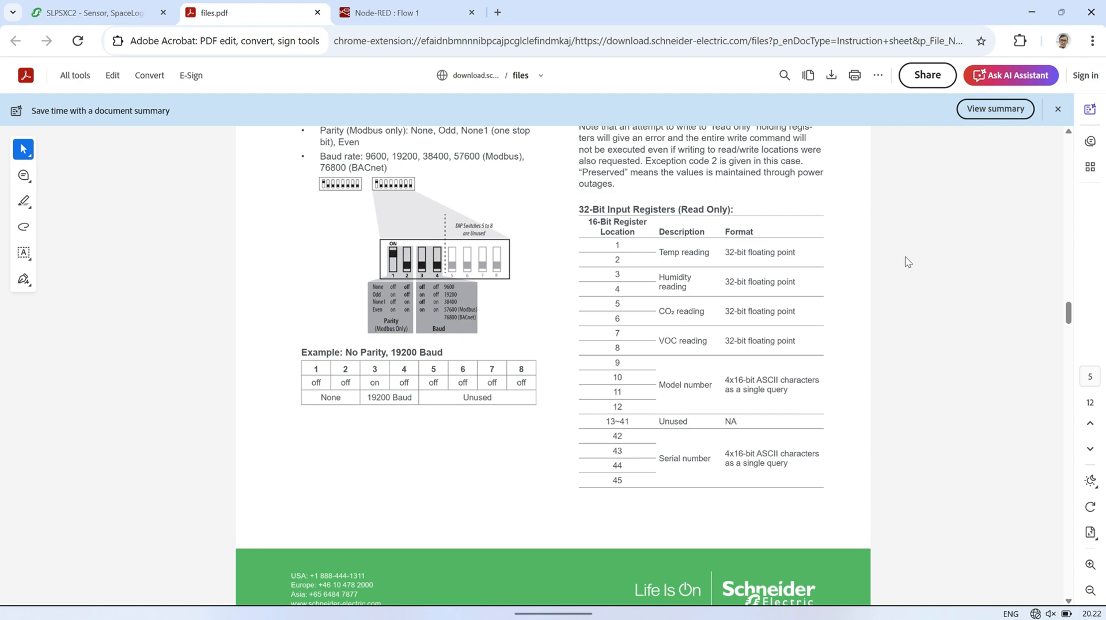
click(417, 11)
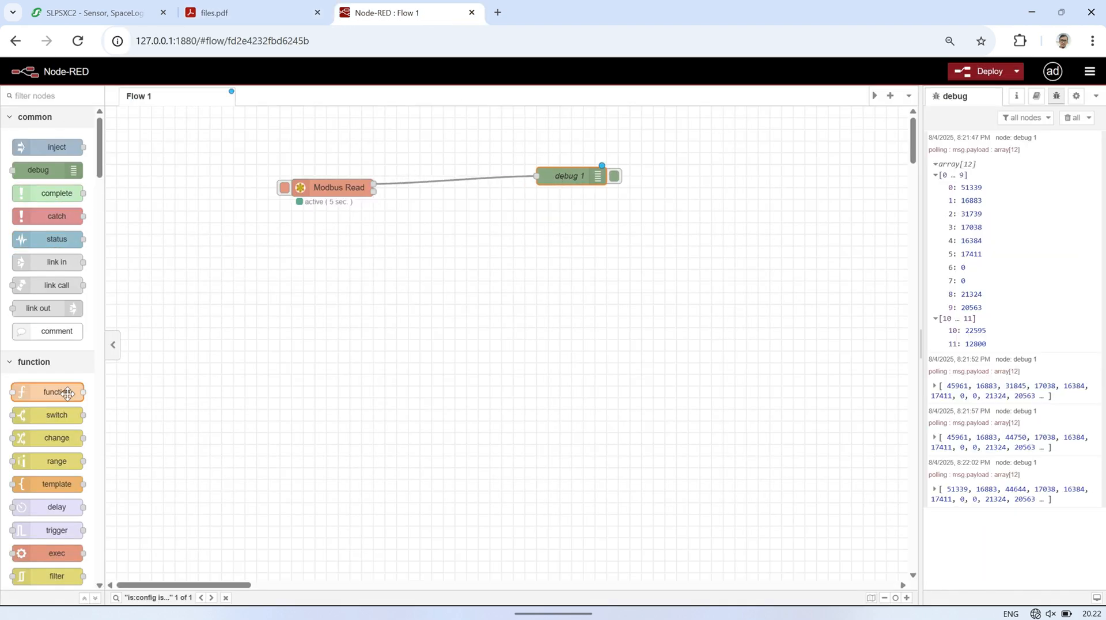
Drop a function node onto the wire between Modbus Read and debug 1.
drag(57, 391, 444, 175)
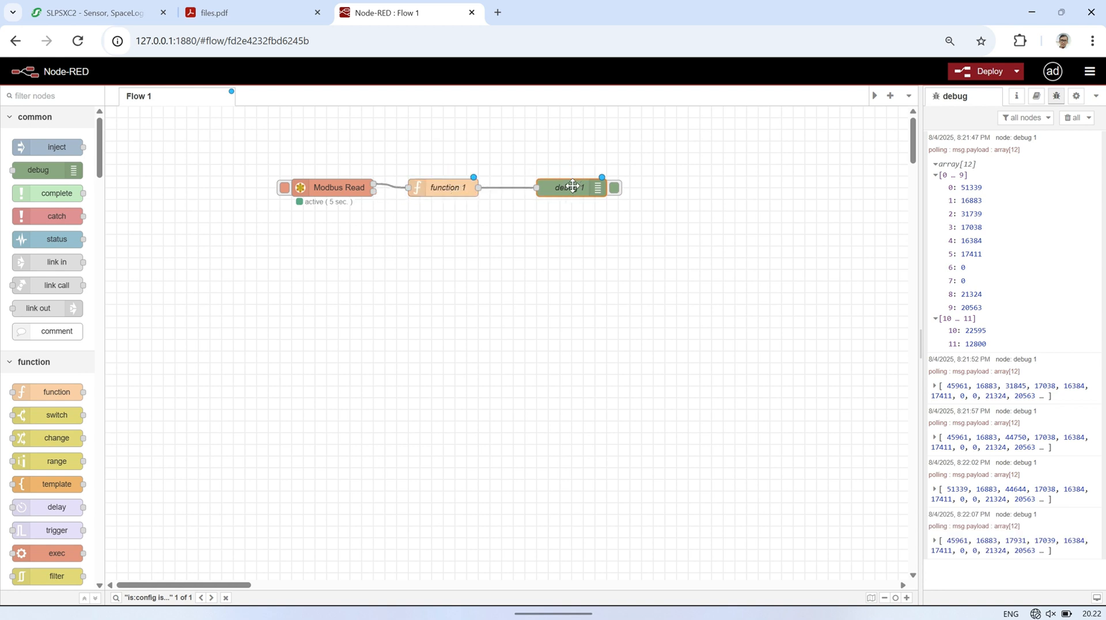
double_click(571, 187)
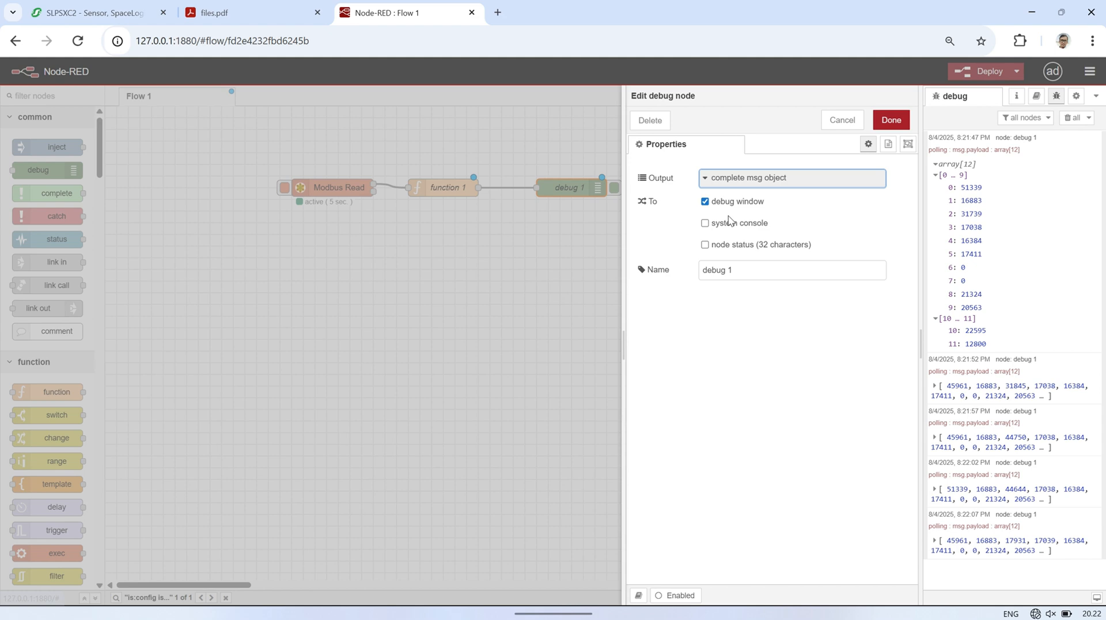
click(891, 119)
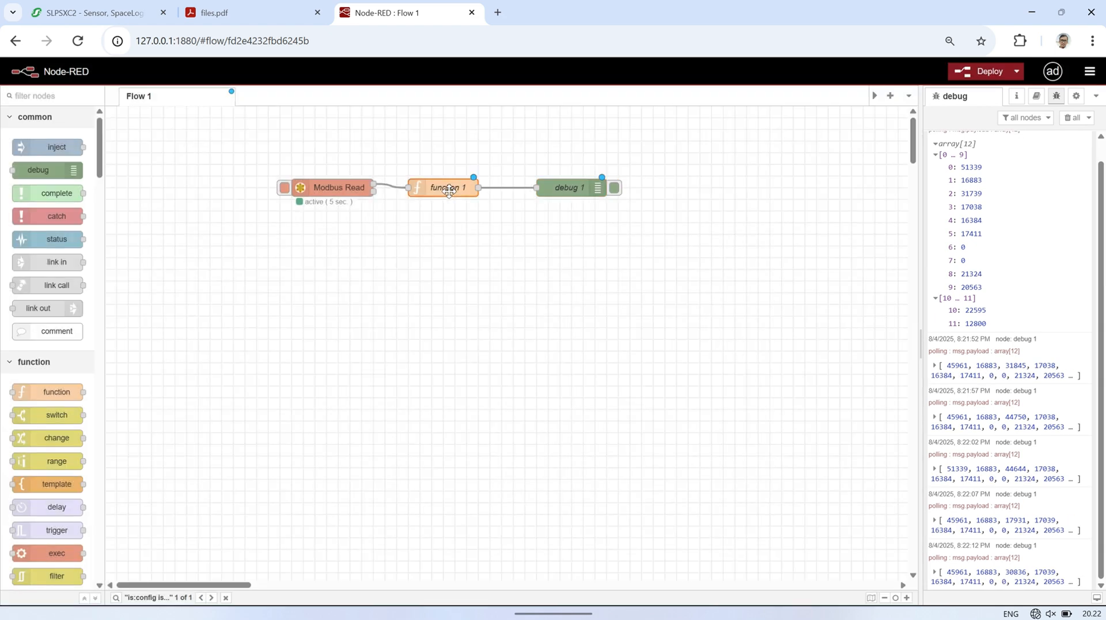
Enter the swapped-float decoding code in function 1 and confirm it.
double_click(448, 188)
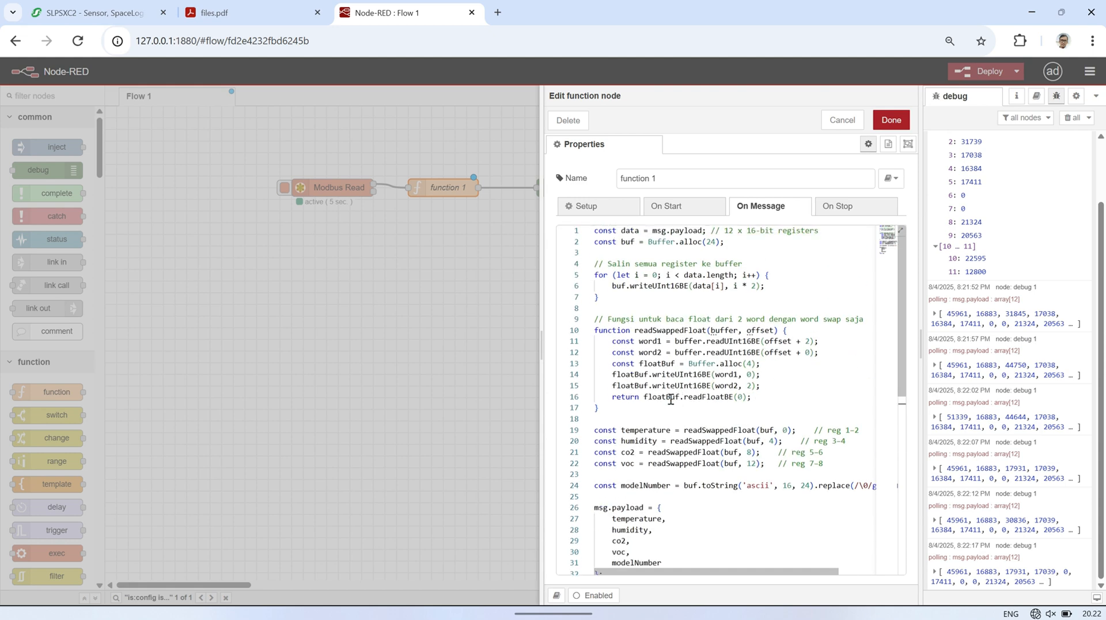
scroll(down, 3)
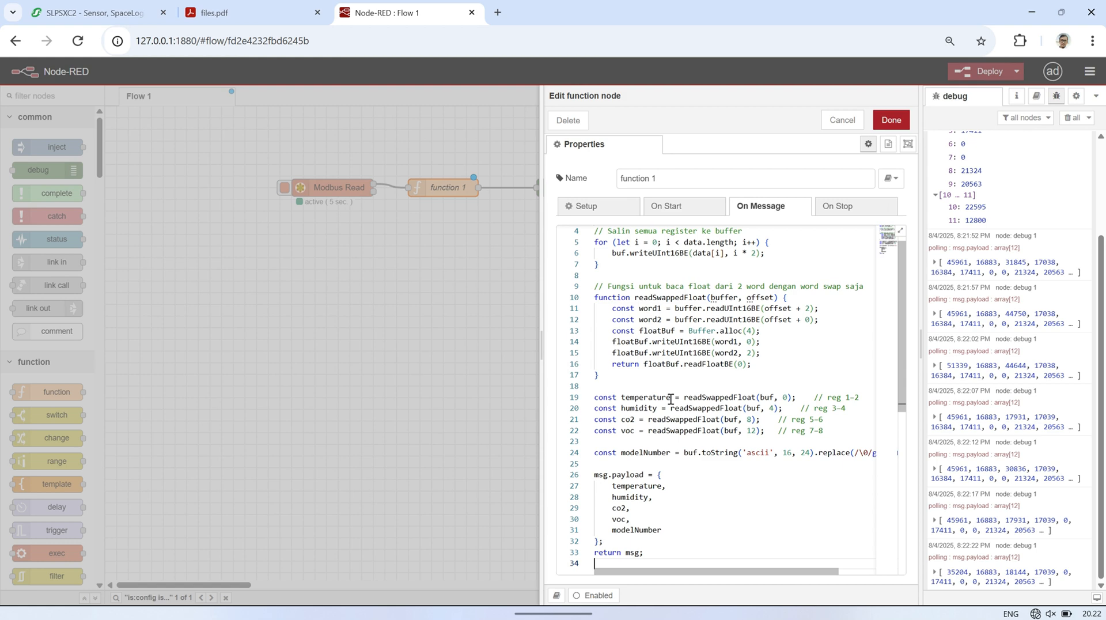
scroll(down, 3)
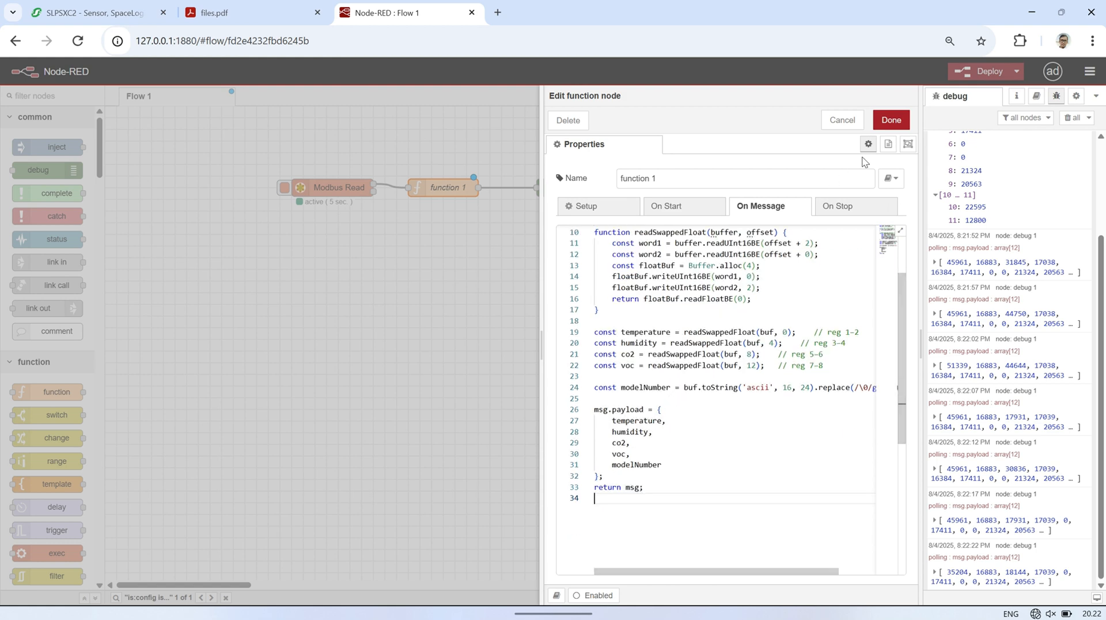
click(891, 120)
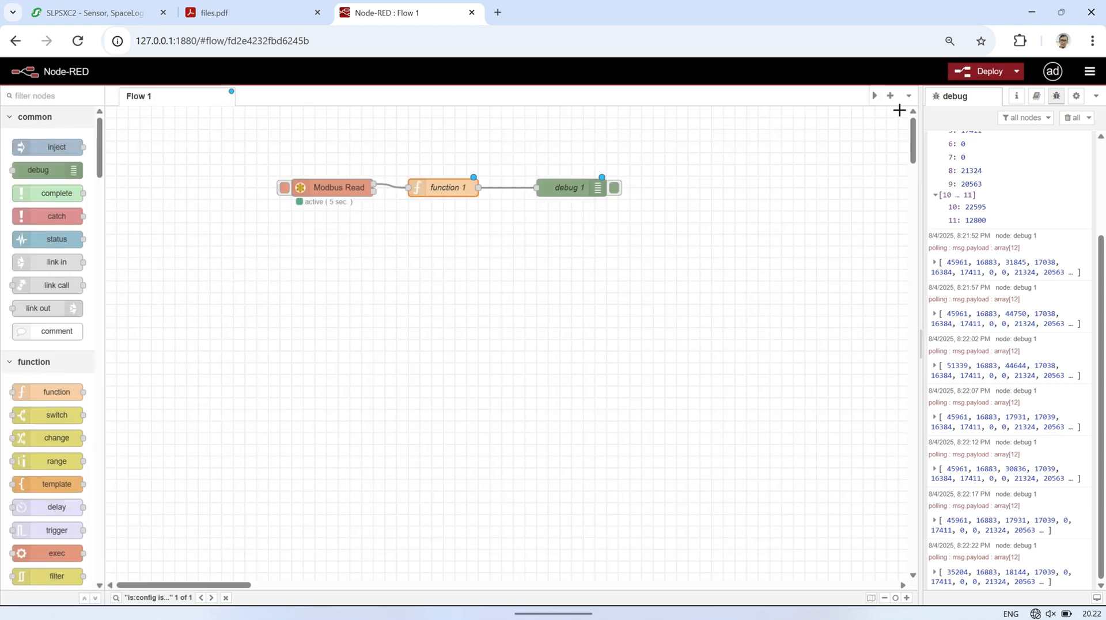
Deploy, clear old debug messages, and inspect the decoded payload: temperature 30.44, humidity 71.64, CO₂ 523.
click(985, 72)
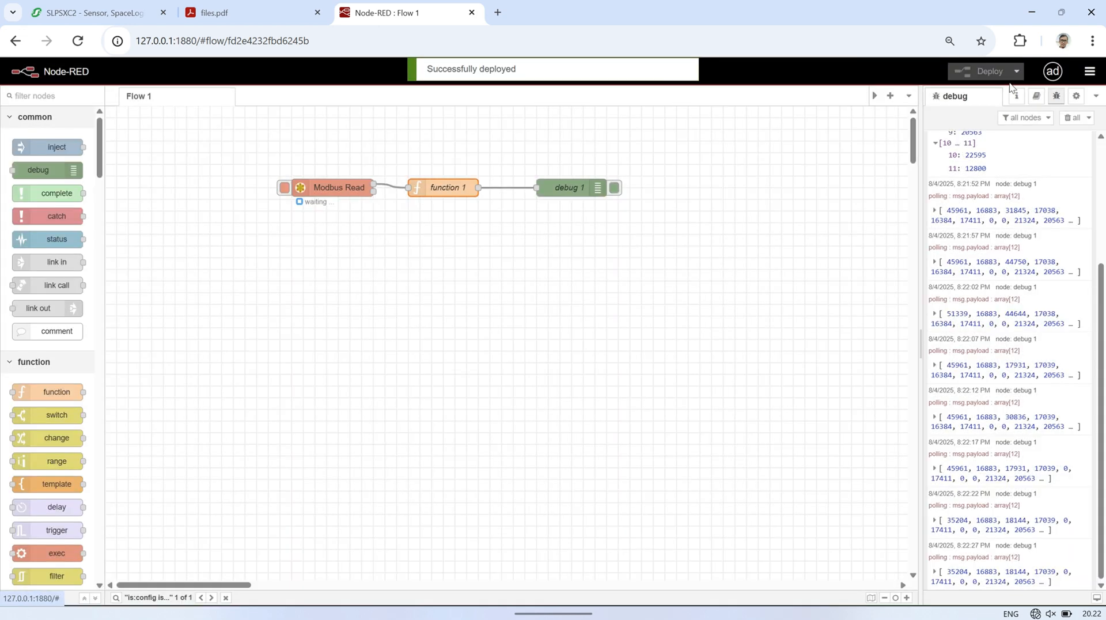
click(1072, 118)
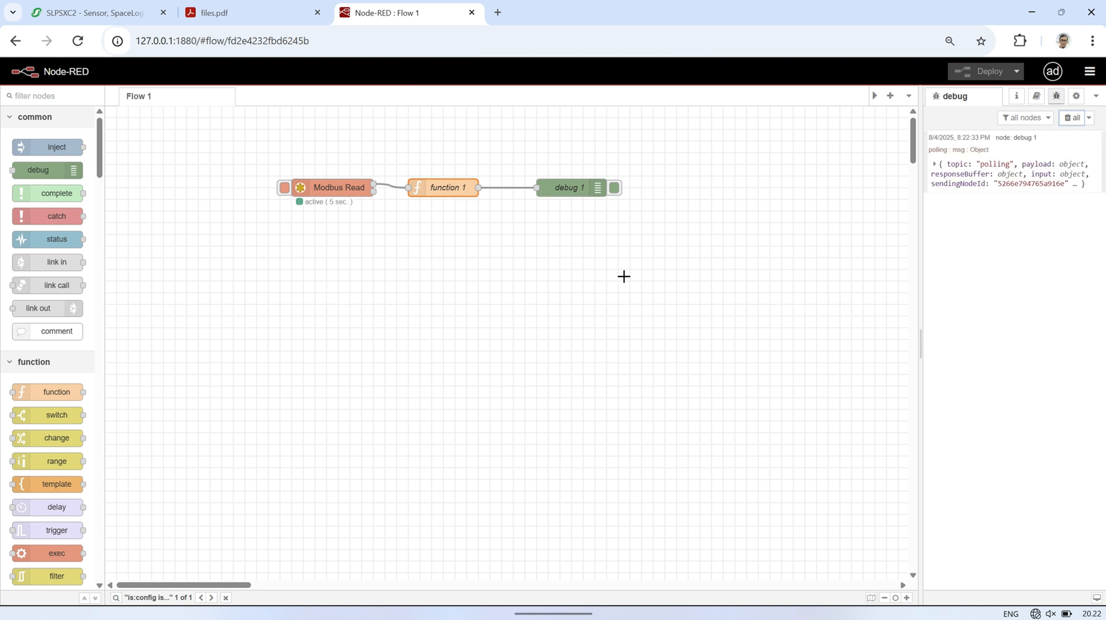
click(939, 163)
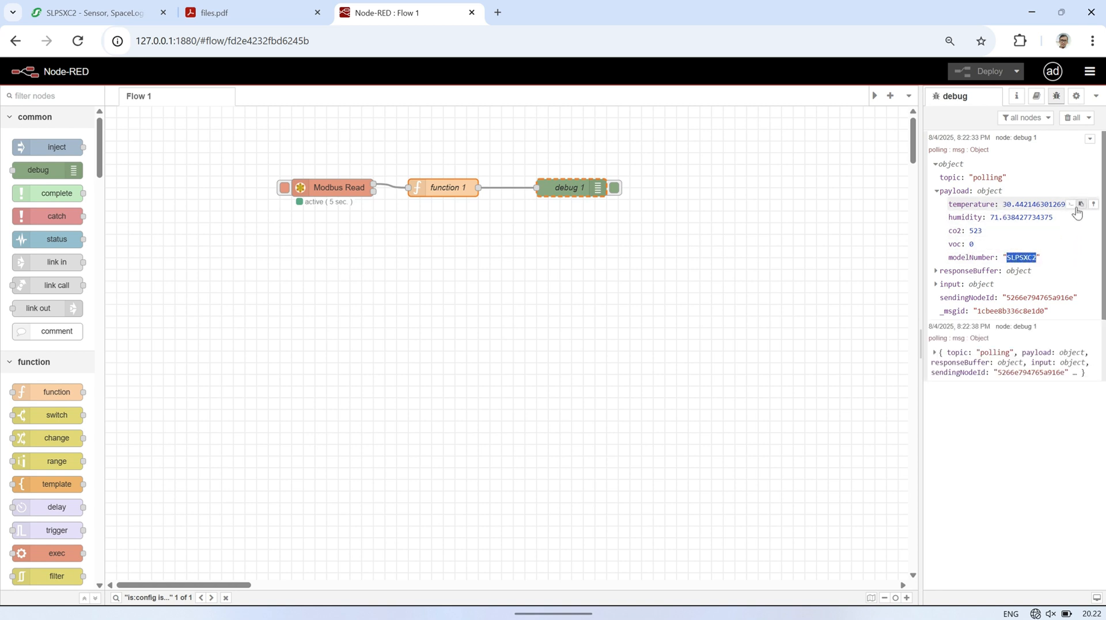
mouse_move(971, 298)
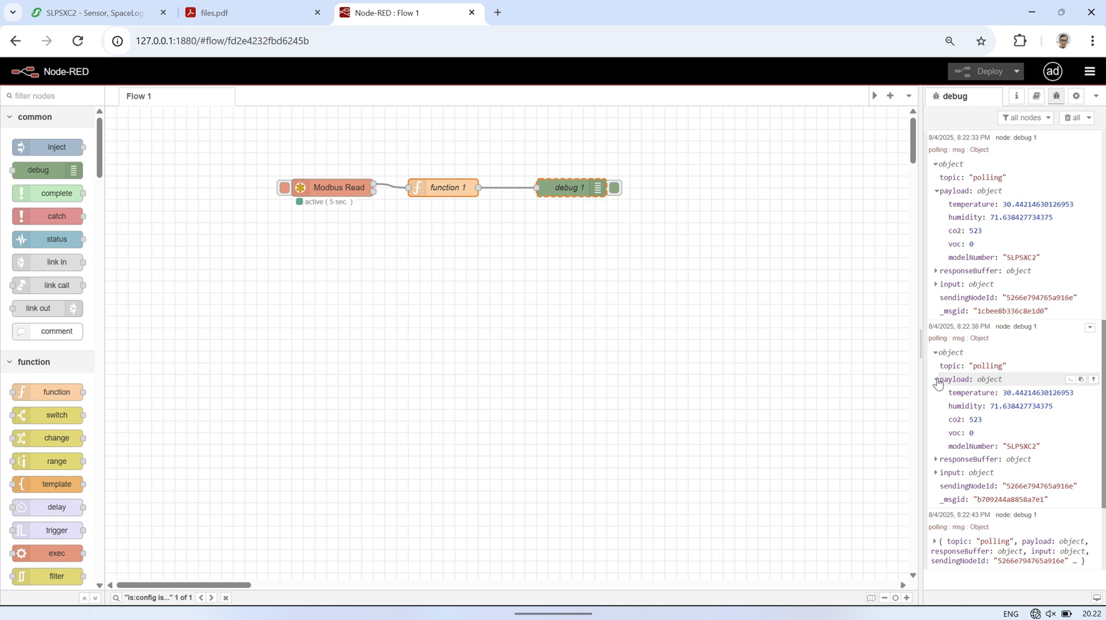
scroll(down, 3)
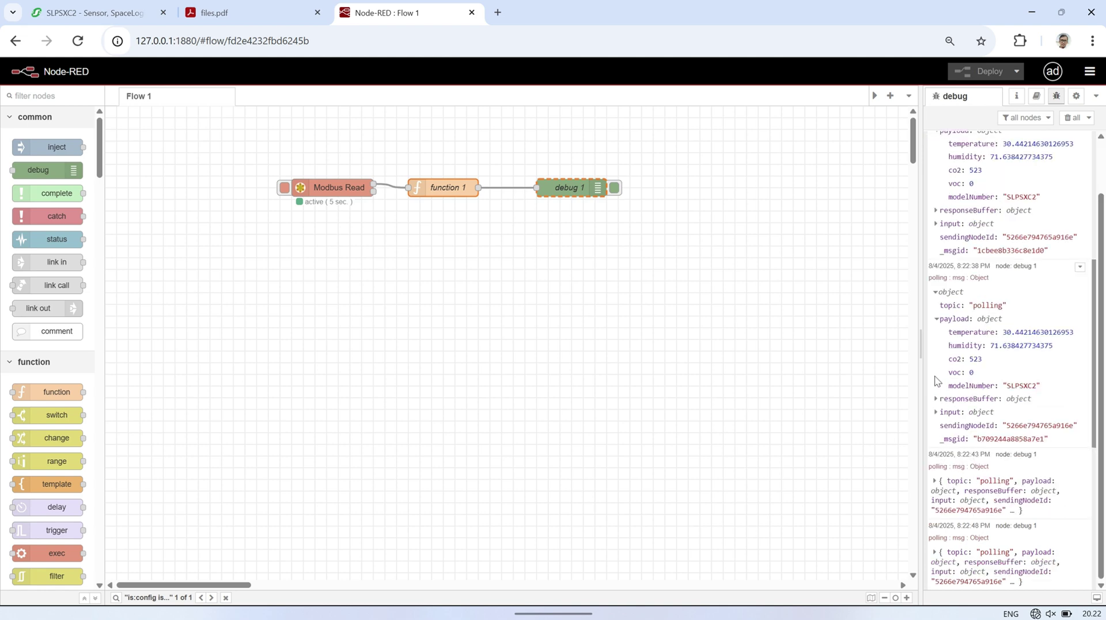
mouse_move(933, 401)
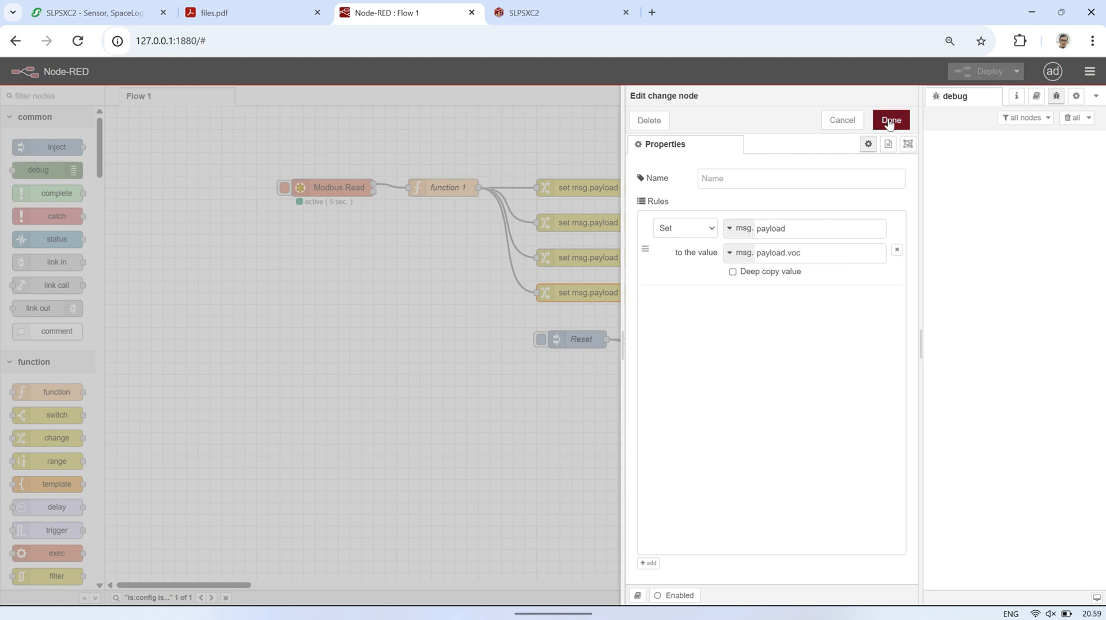
Confirm the VOC change rule and gauge, then review the Temperature and Humidity chart settings.
click(892, 120)
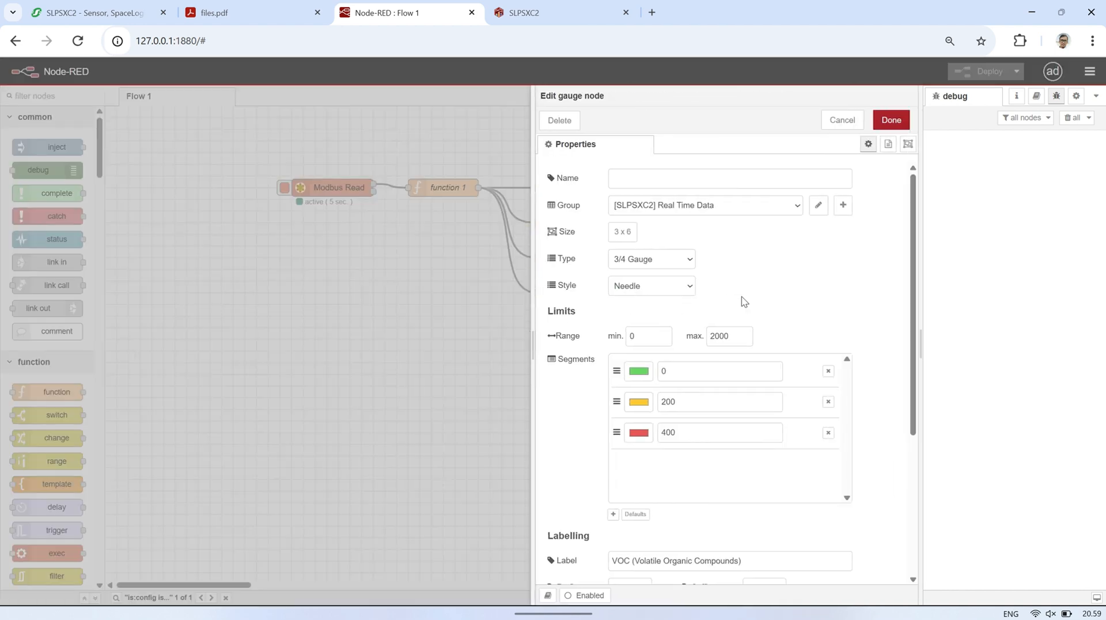
click(891, 119)
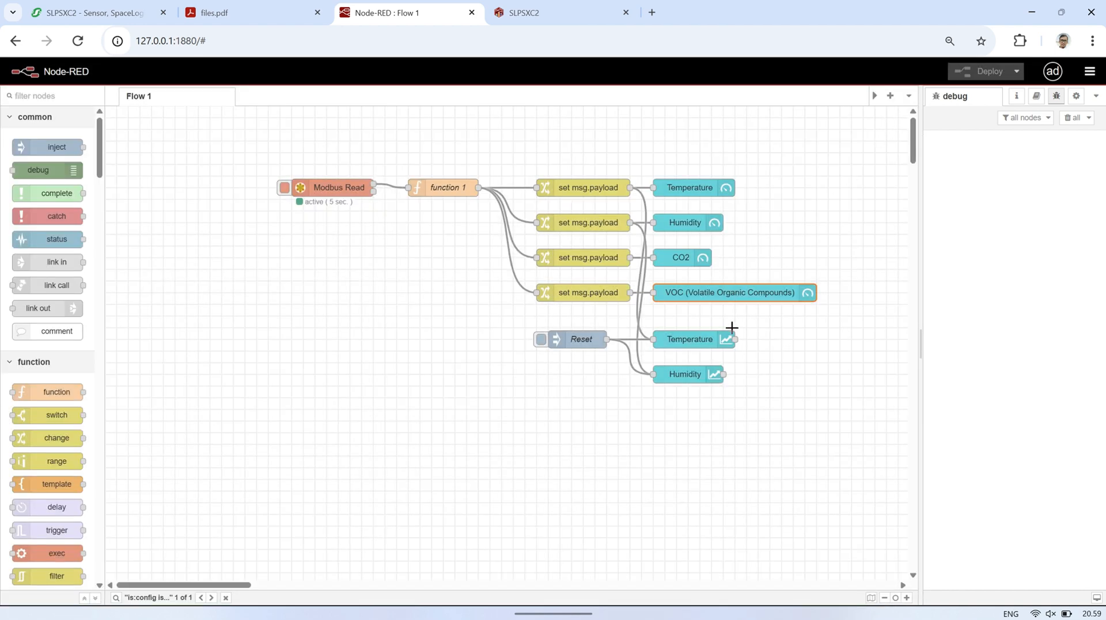
click(695, 339)
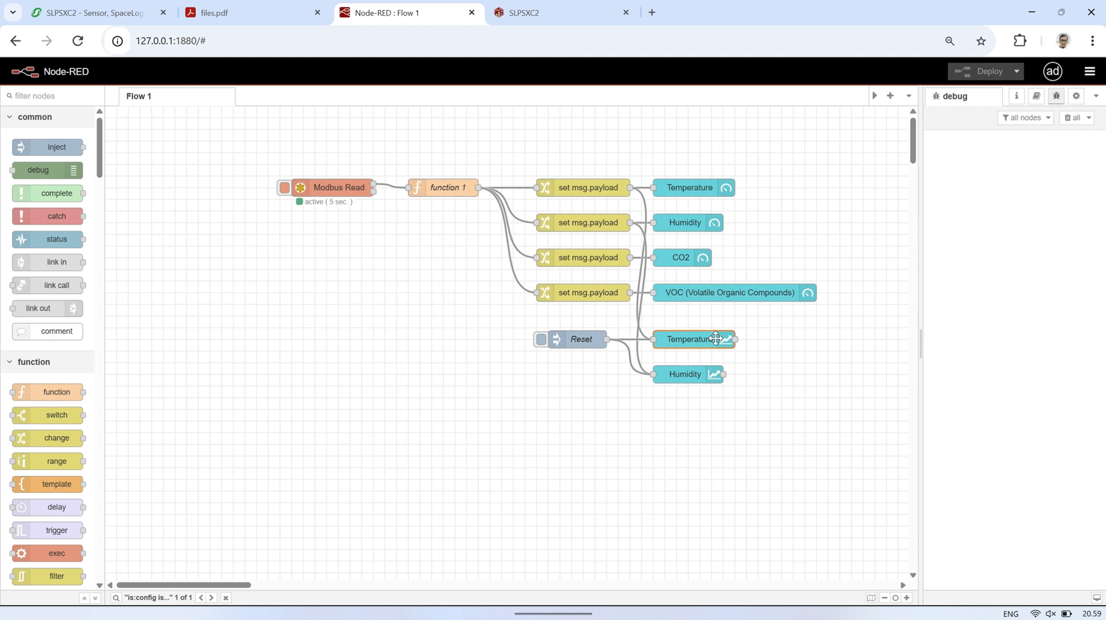
double_click(692, 339)
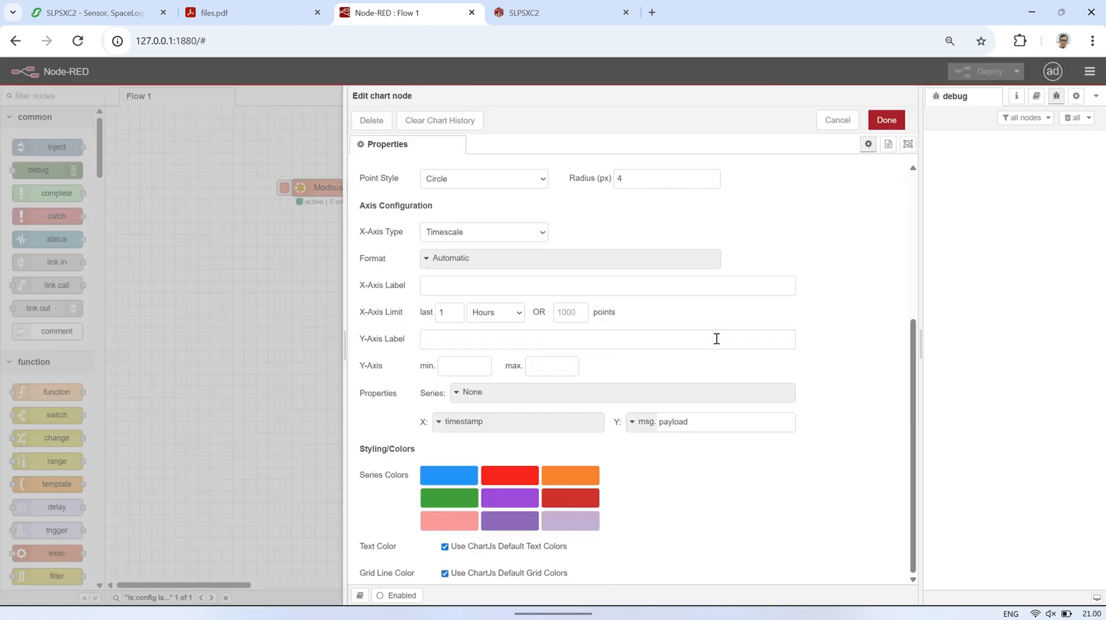
click(887, 120)
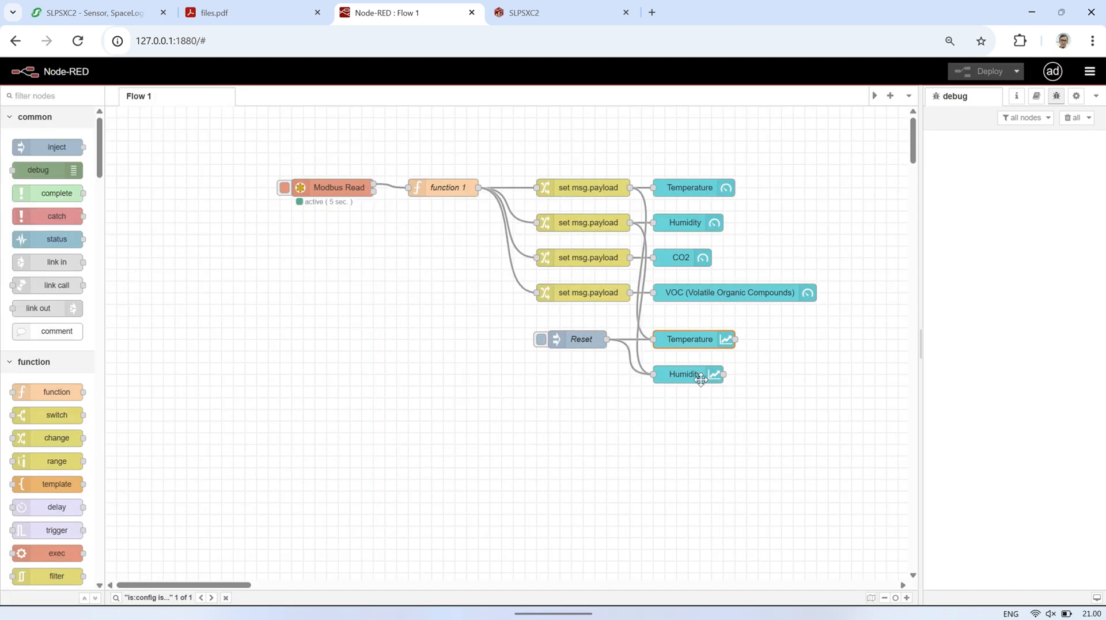
double_click(684, 374)
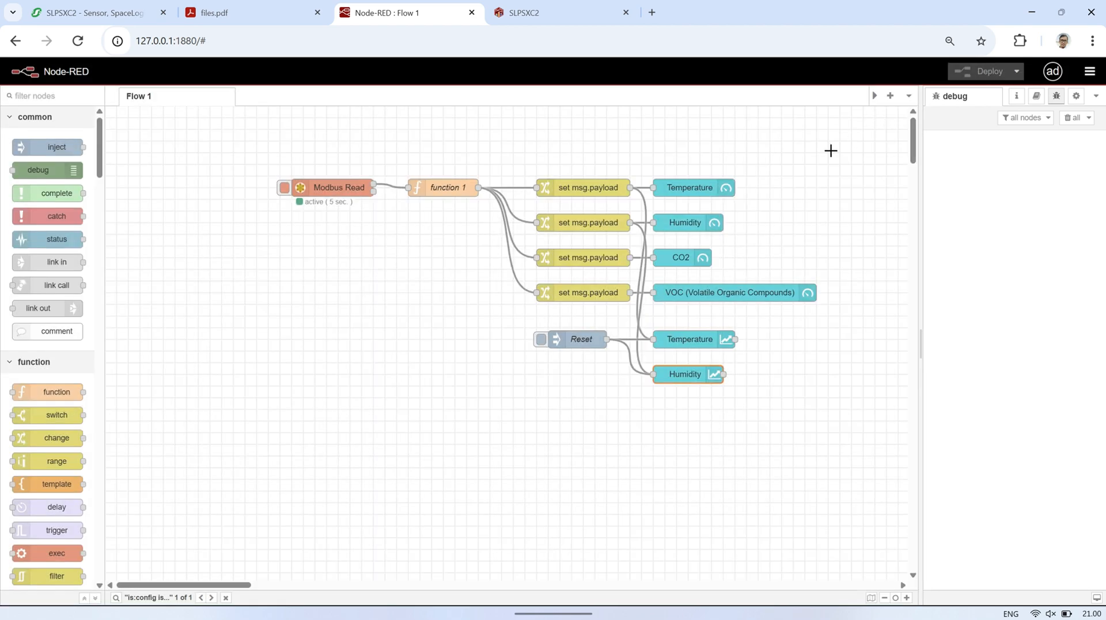
Reload the SLPSXC2 dashboard to show live temperature, humidity, CO₂ and VOC gauges with history charts.
click(538, 12)
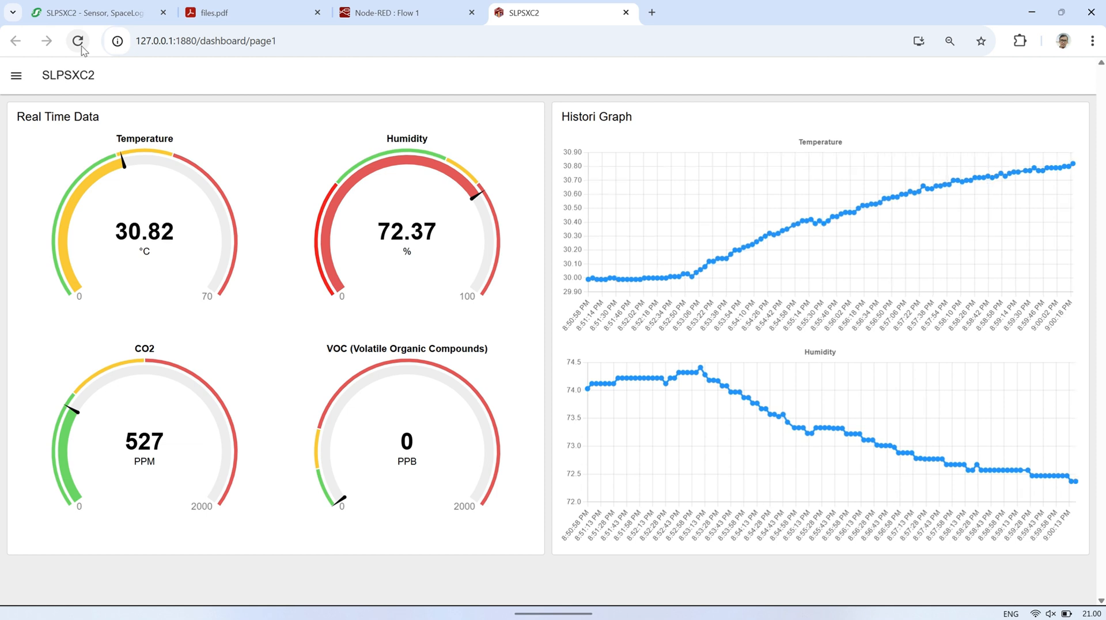
click(81, 41)
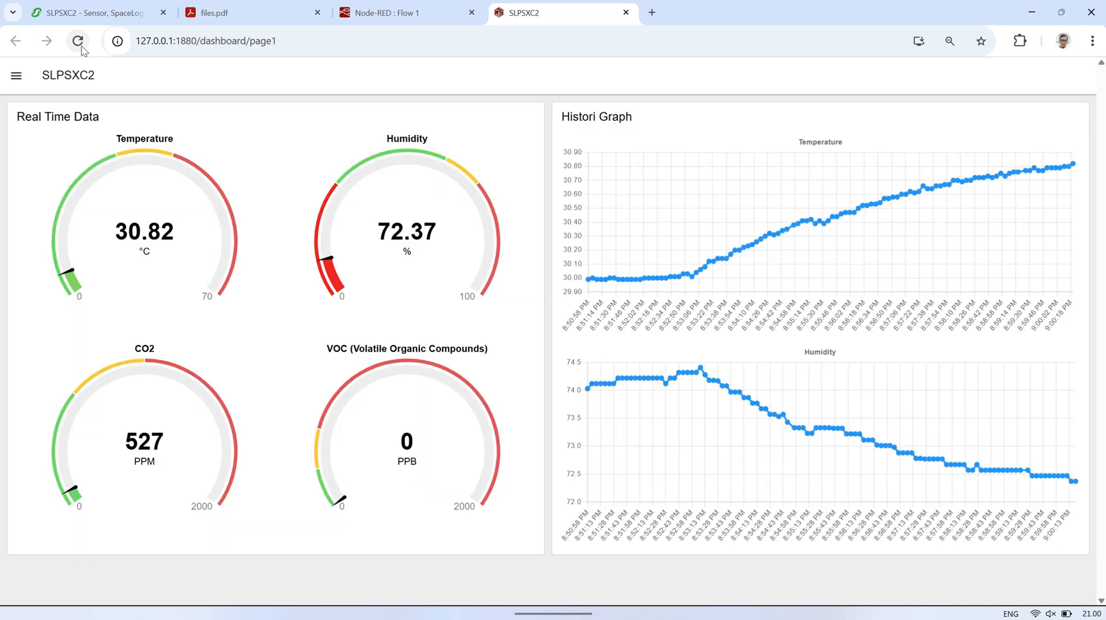